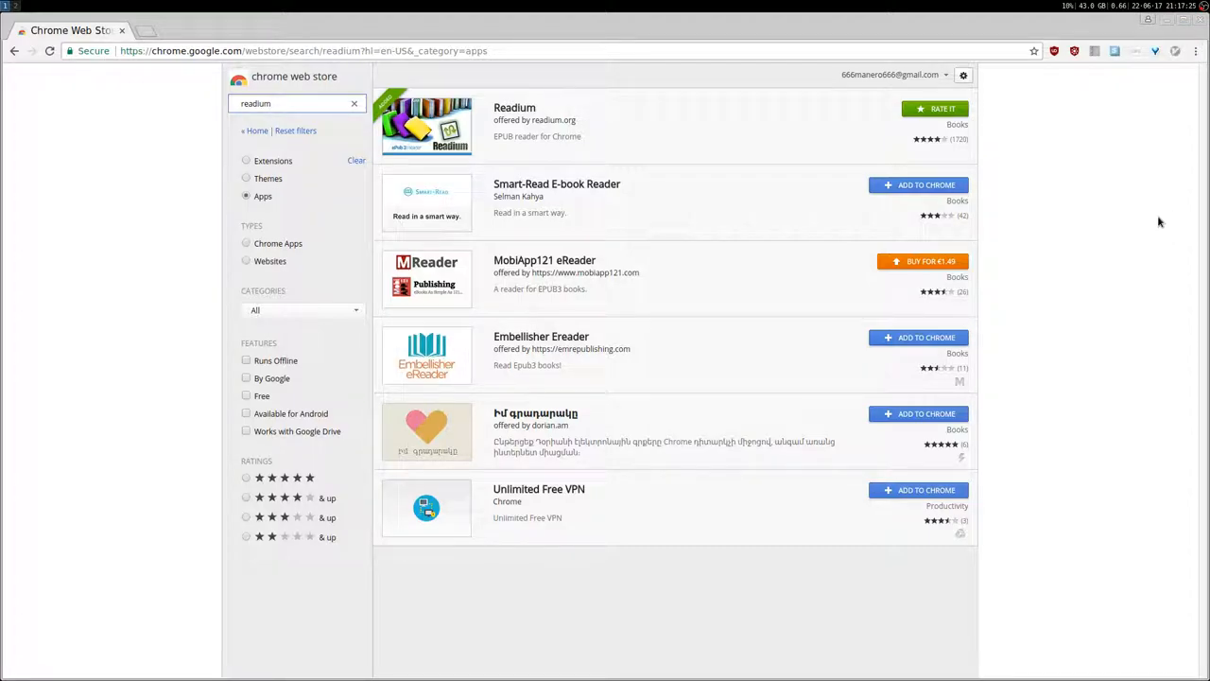
- Open the Readium EPUB reader's details from the 'readium' app search results
left_click(274, 103)
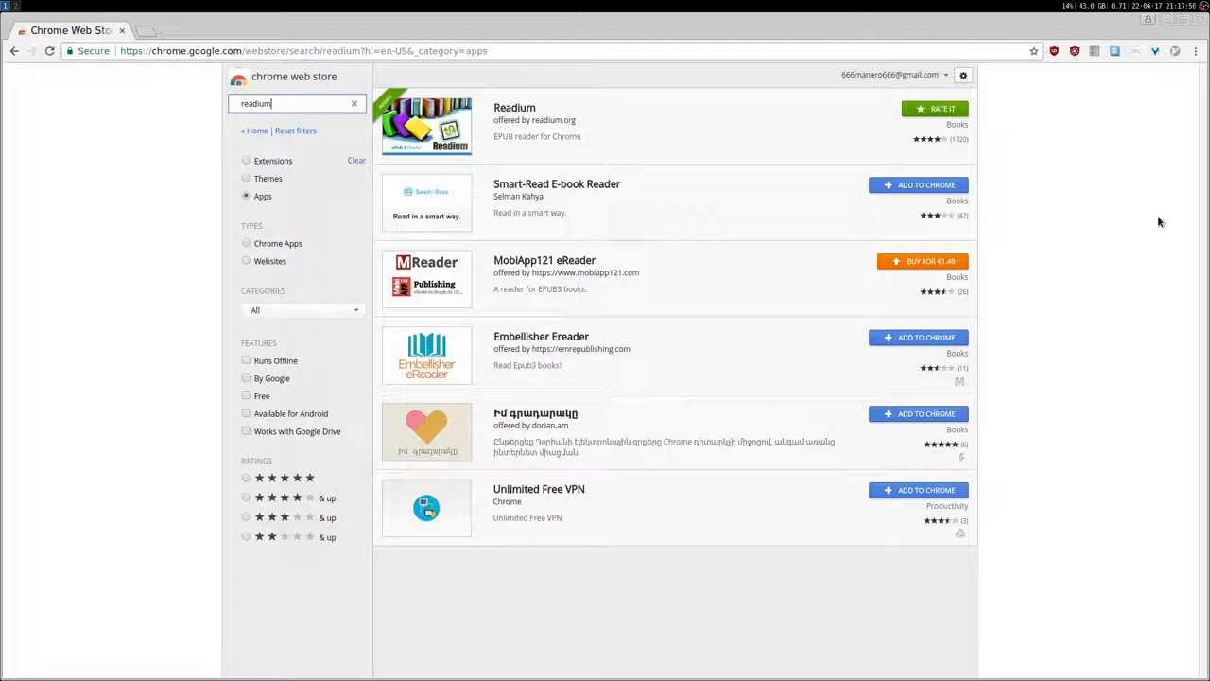
mouse_move(713, 201)
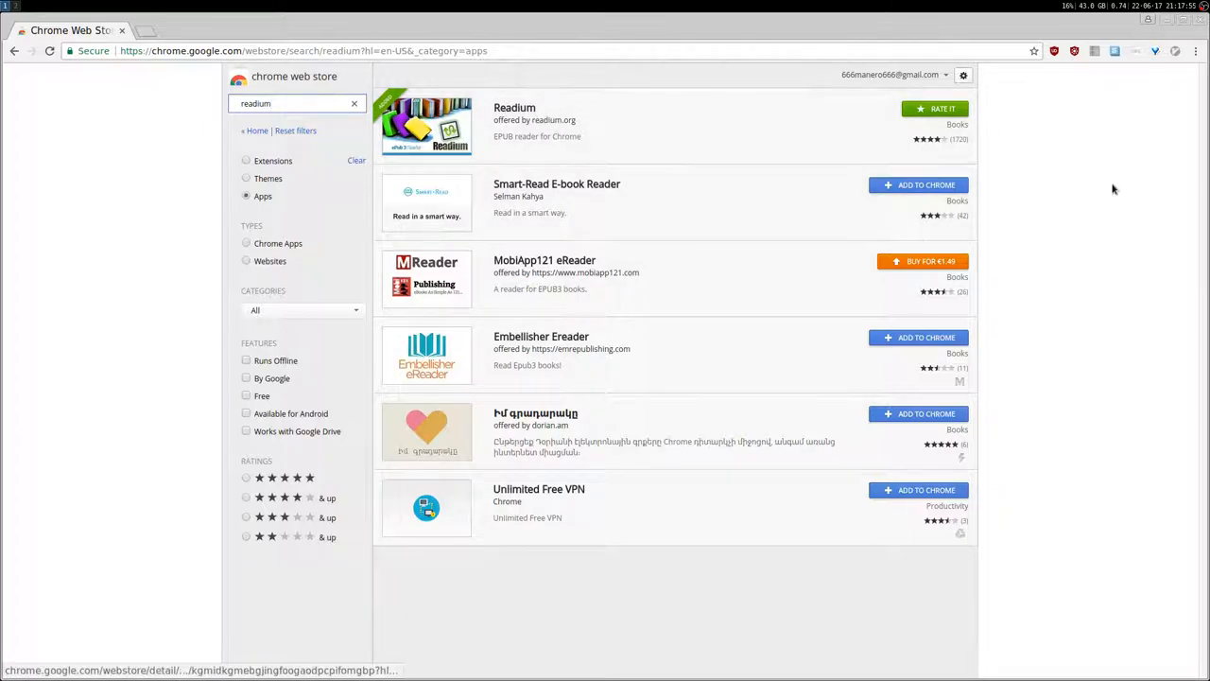
mouse_move(107, 115)
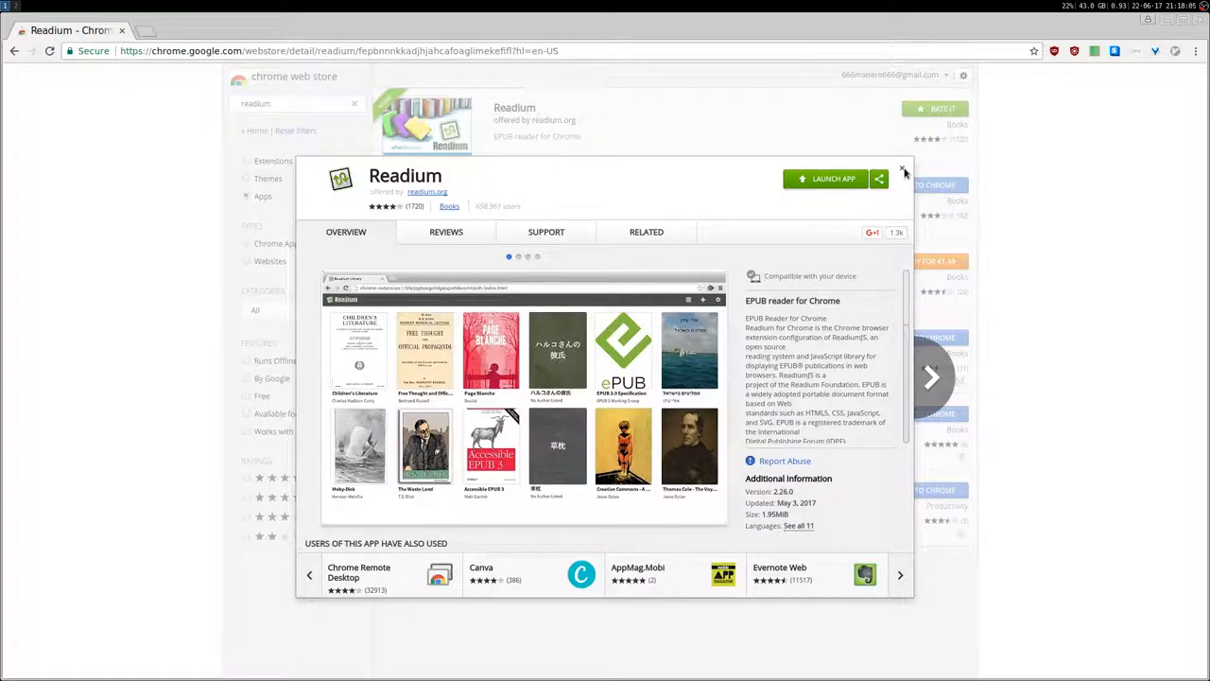
- Load the installed apps page, chrome://apps, in a new browser tab
left_click(904, 171)
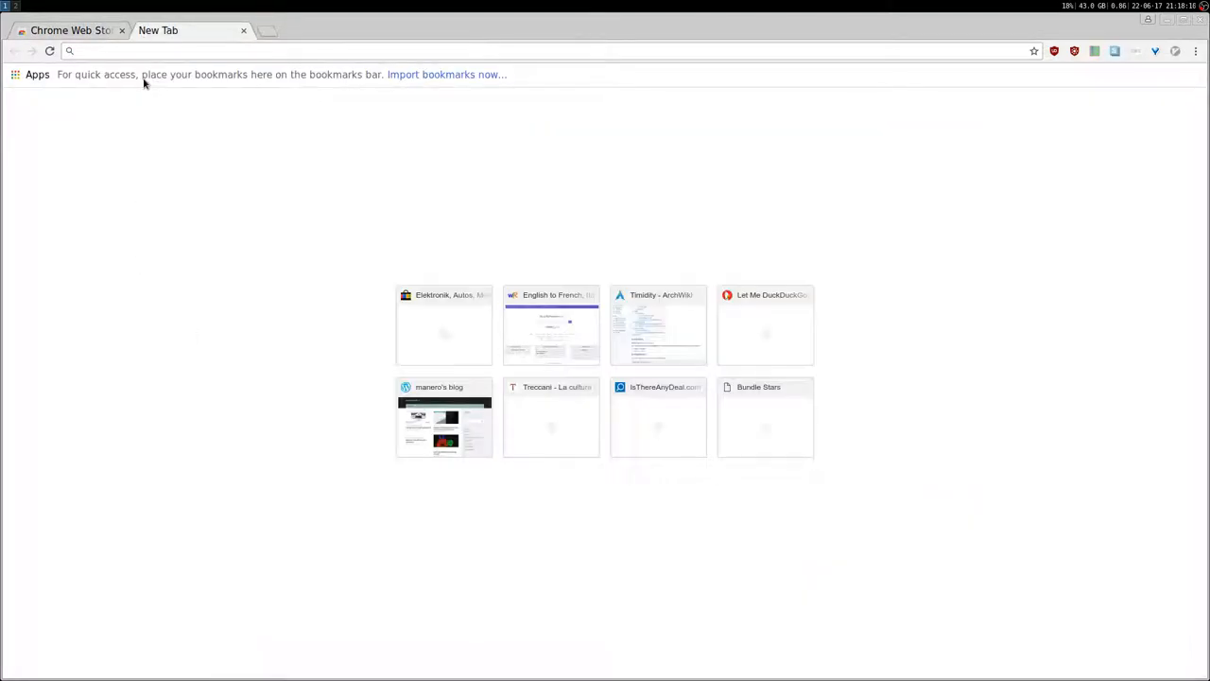
type("chrome-extension://")
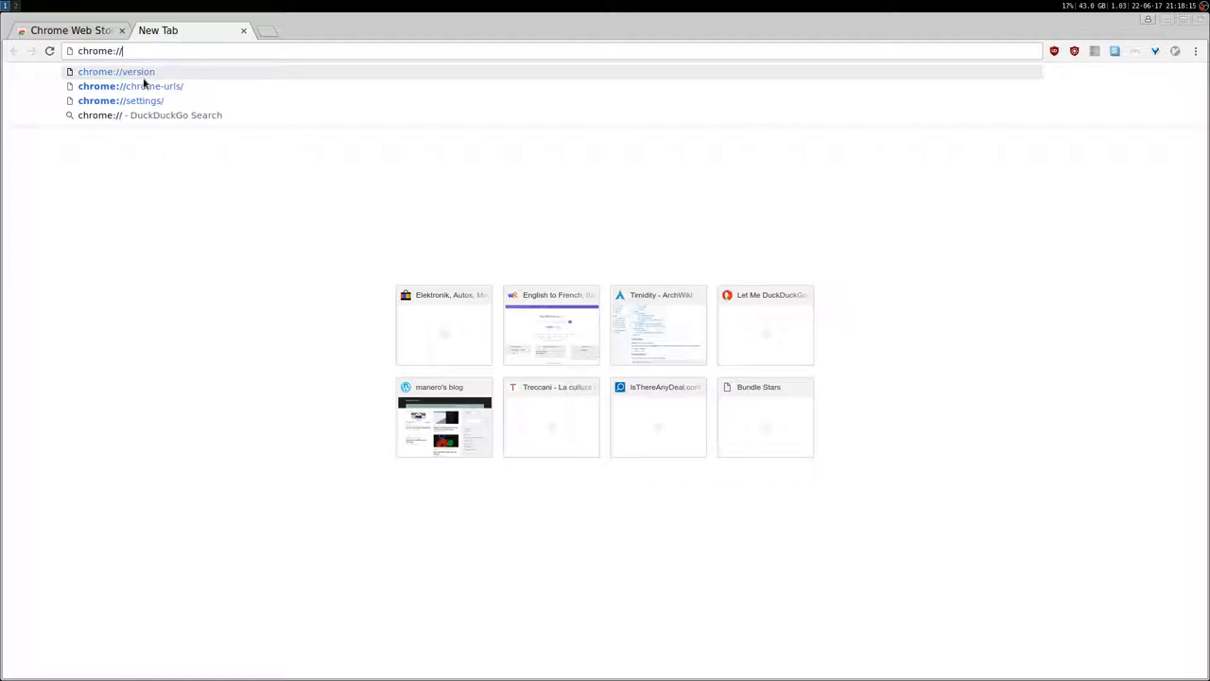
type("app")
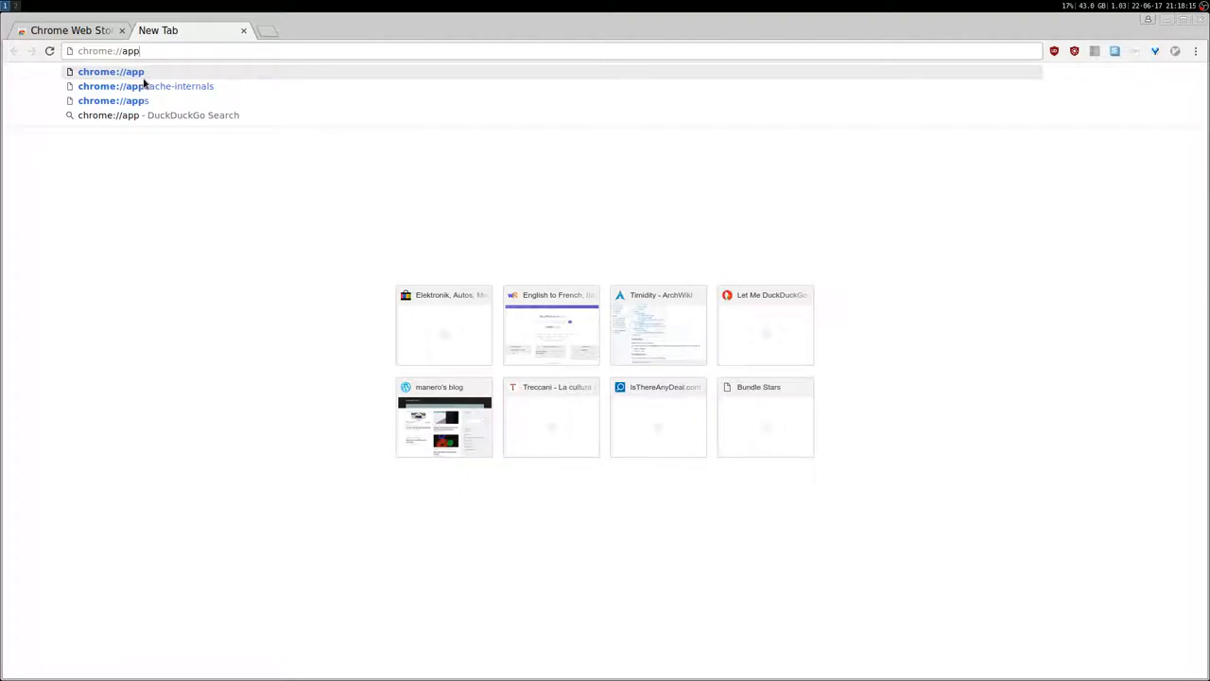
left_click(113, 100)
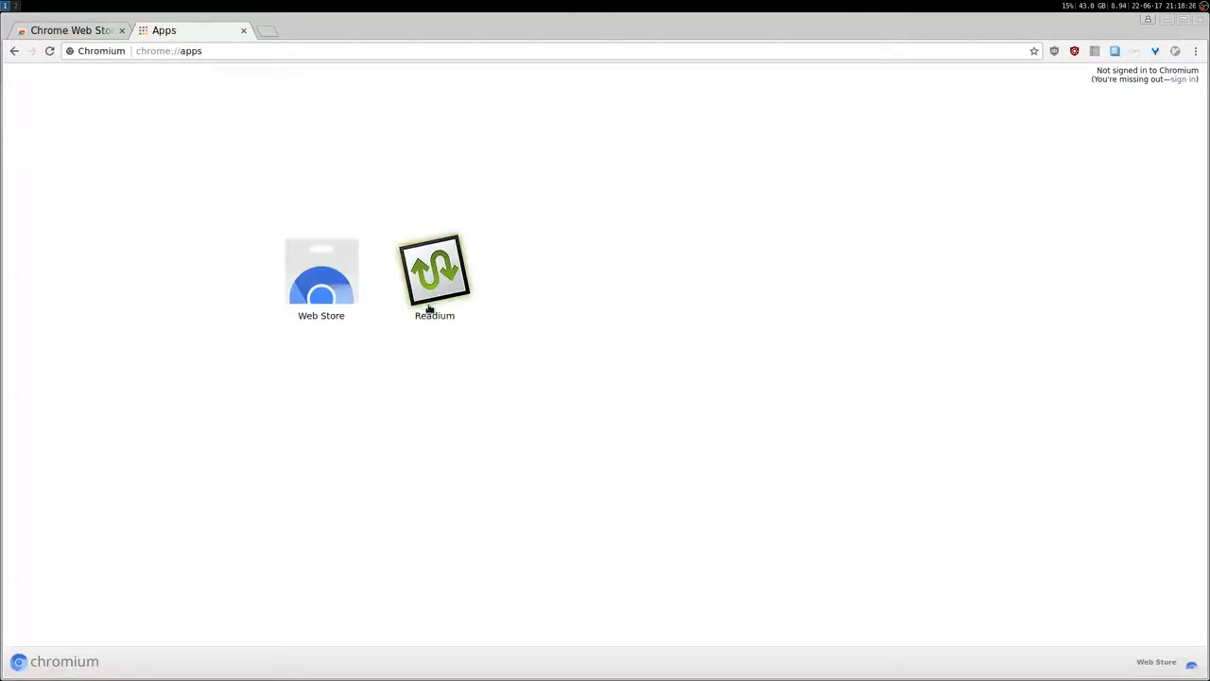
- Bring up Readium's Create application shortcuts dialog with Desktop ticked
right_click(434, 274)
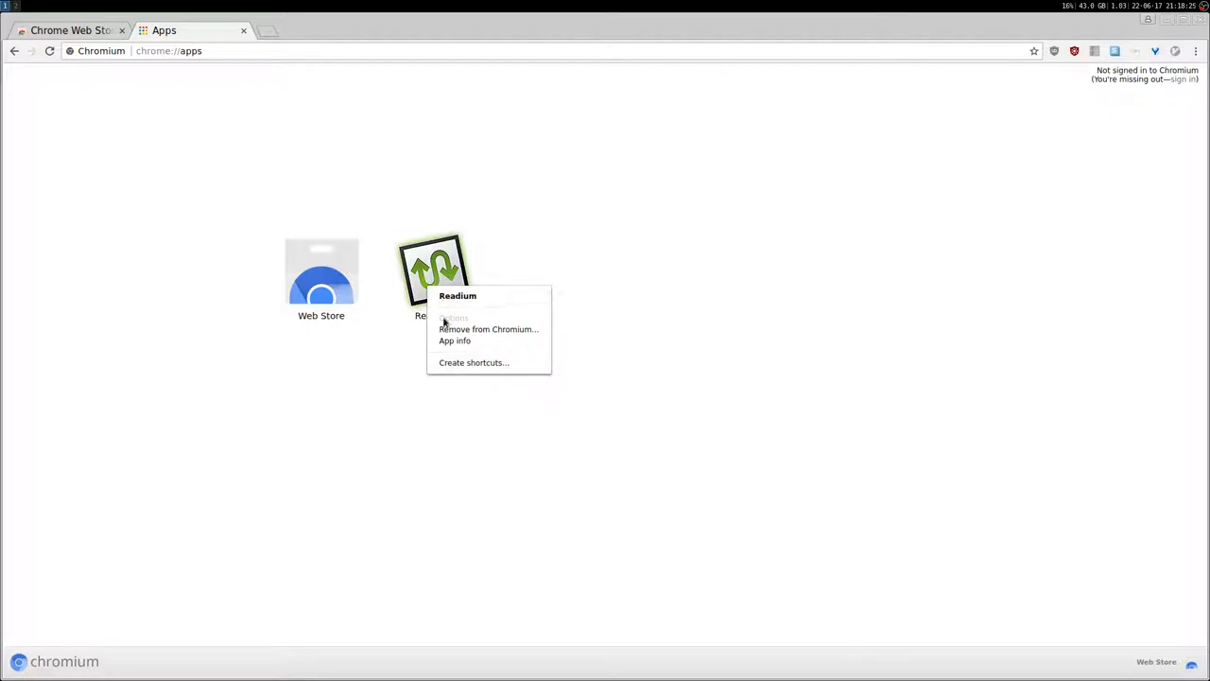
left_click(473, 362)
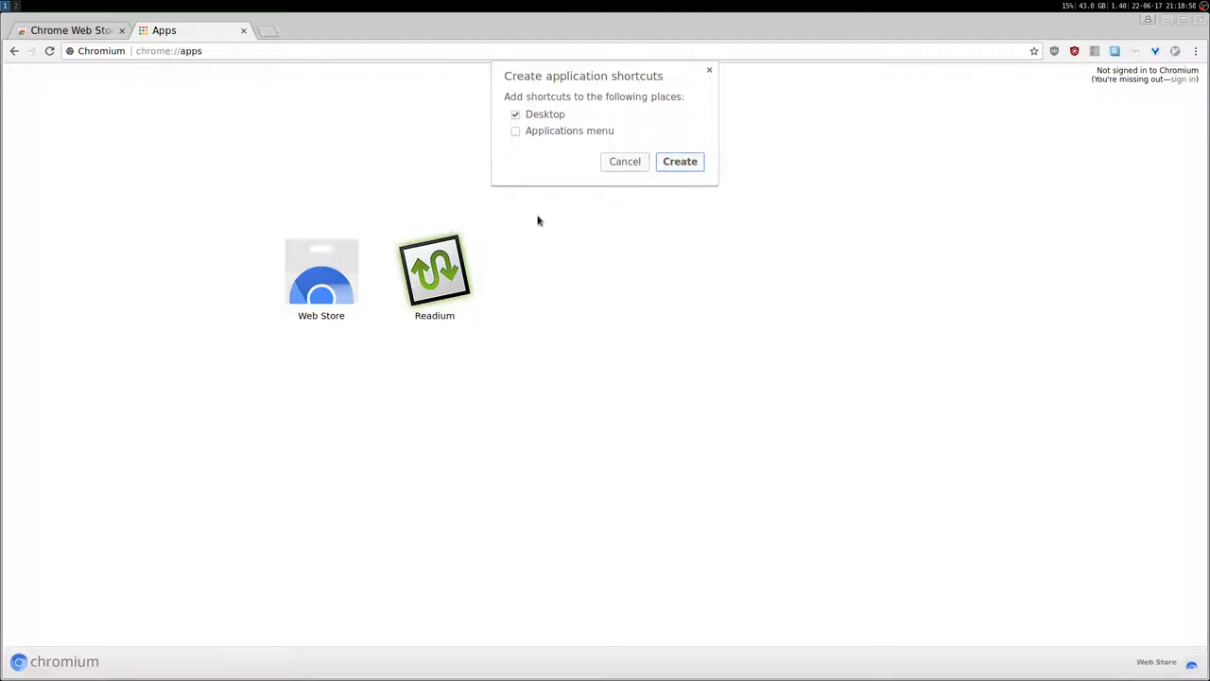
mouse_move(430, 324)
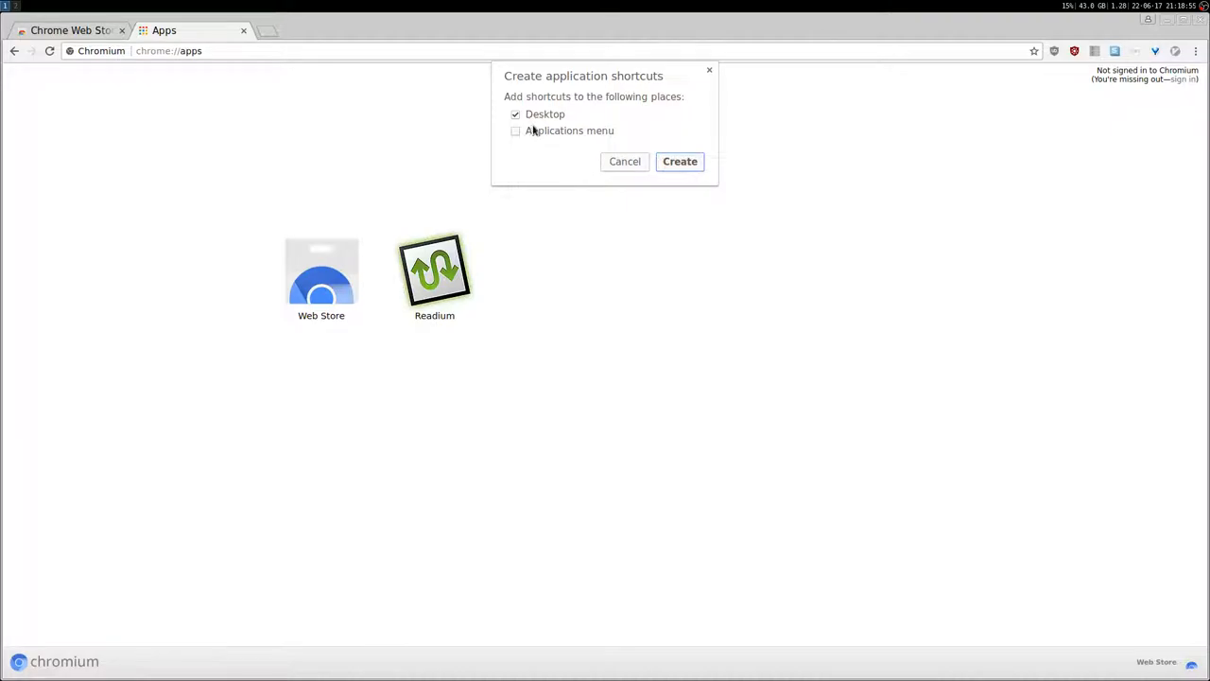
mouse_move(625, 219)
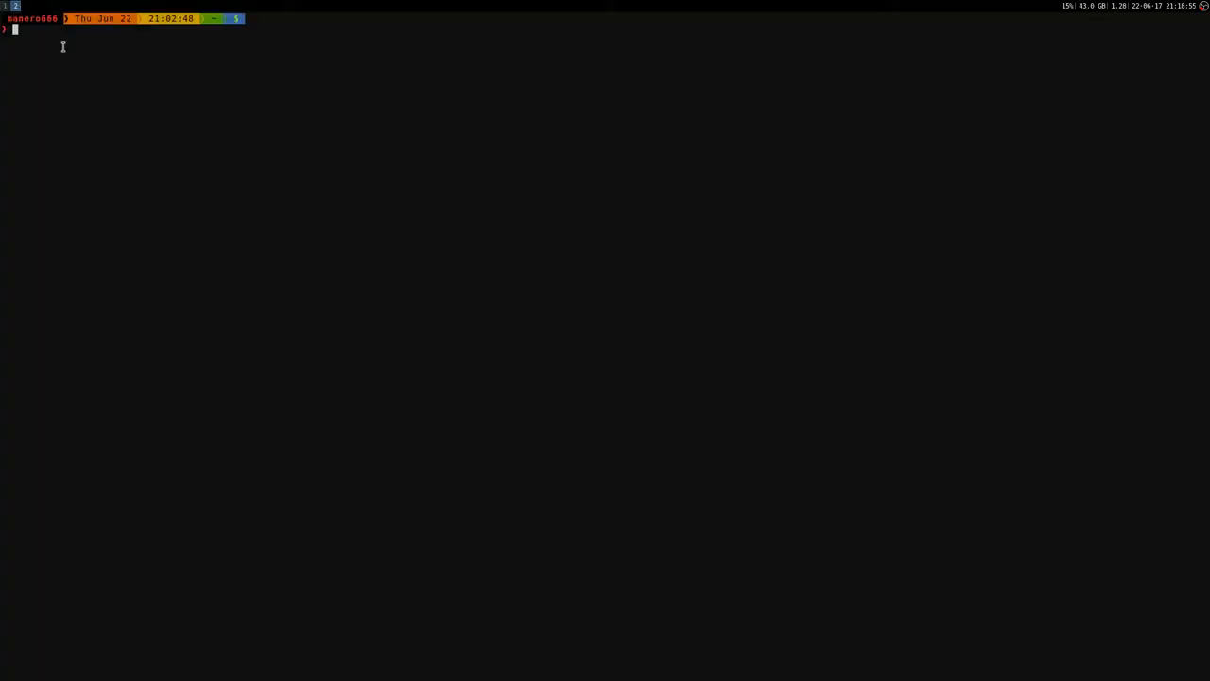
- Print the Readium chrome-…-Default.desktop shortcut file with cat
type("cat Desktop/")
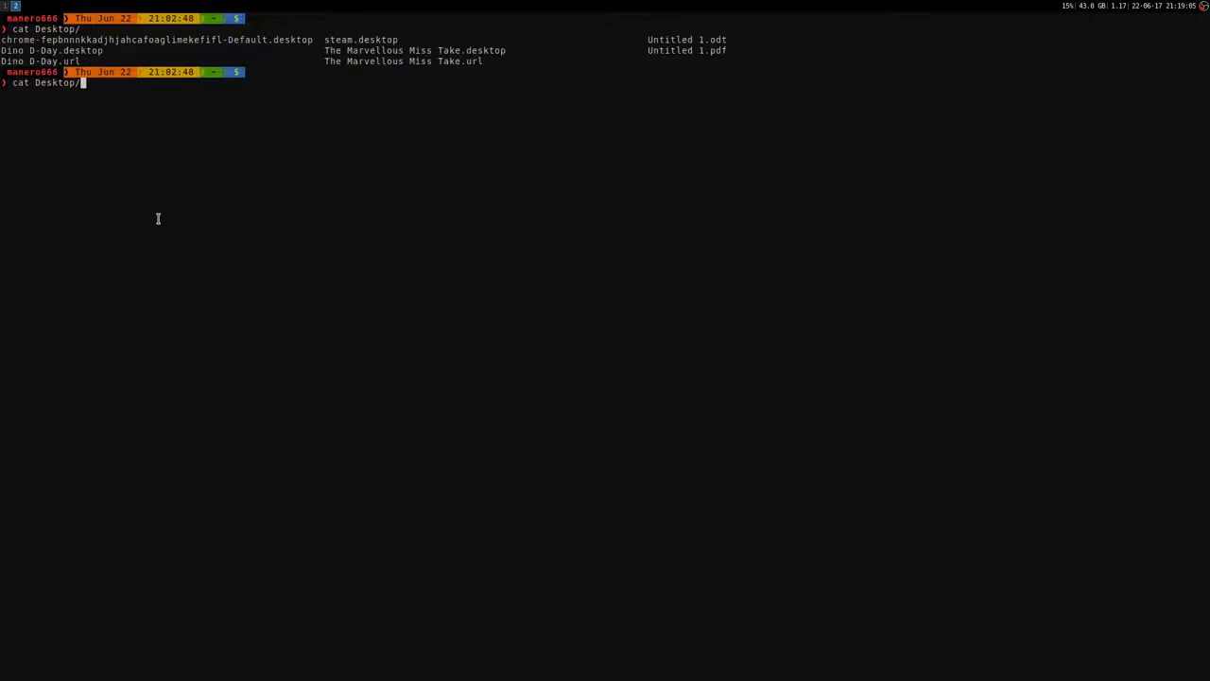
key("Tab")
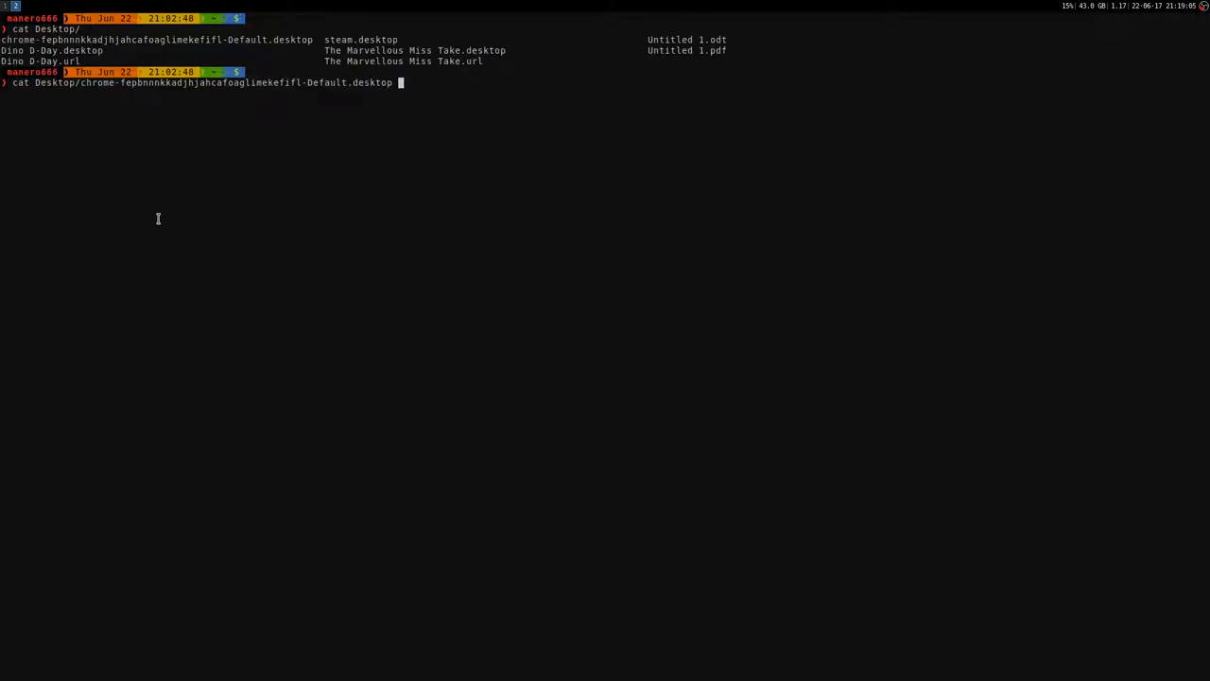
key("Return")
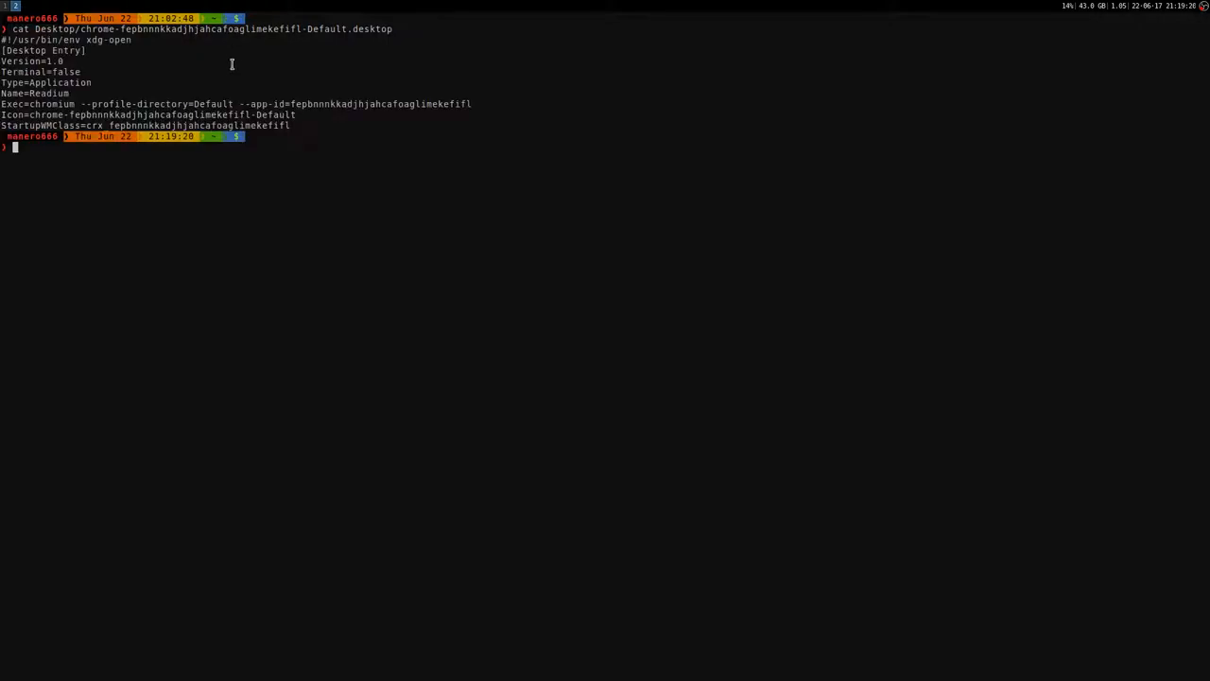
mouse_move(115, 210)
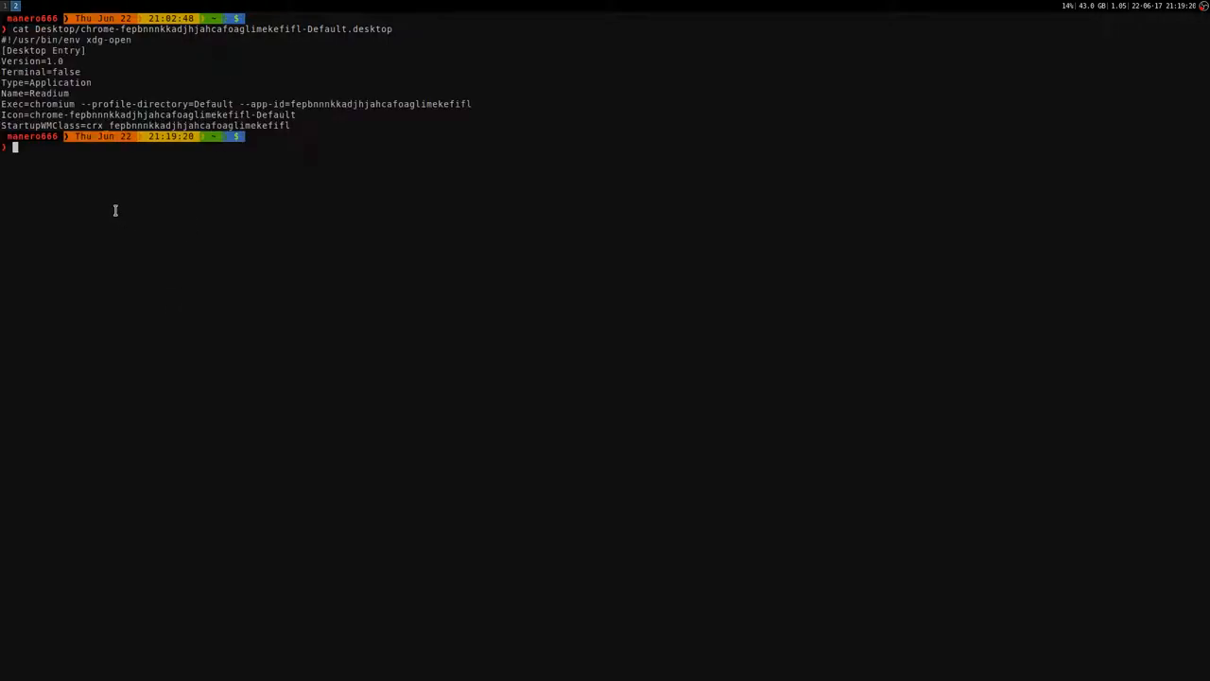
mouse_move(29, 108)
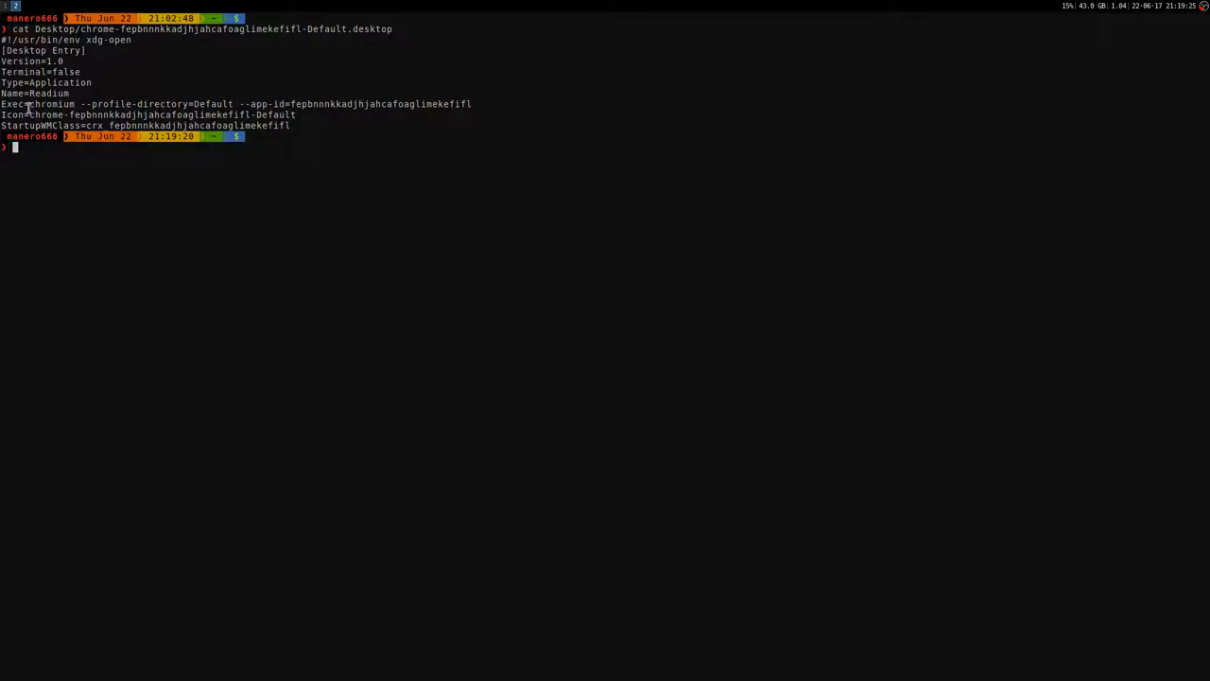
- Select Readium's app id in the shortcut file contents for copying
double_click(43, 104)
type("chromium --app-id=fepbnnnkkadjhjahcafoaglimekefifl")
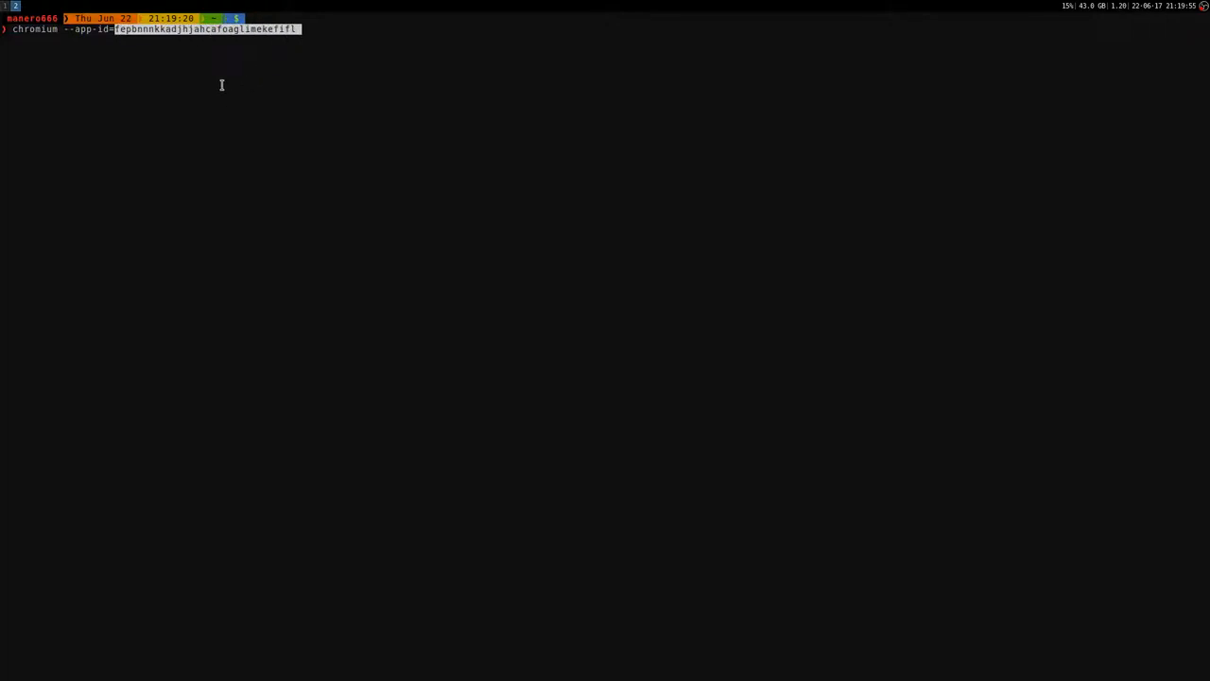
mouse_move(217, 62)
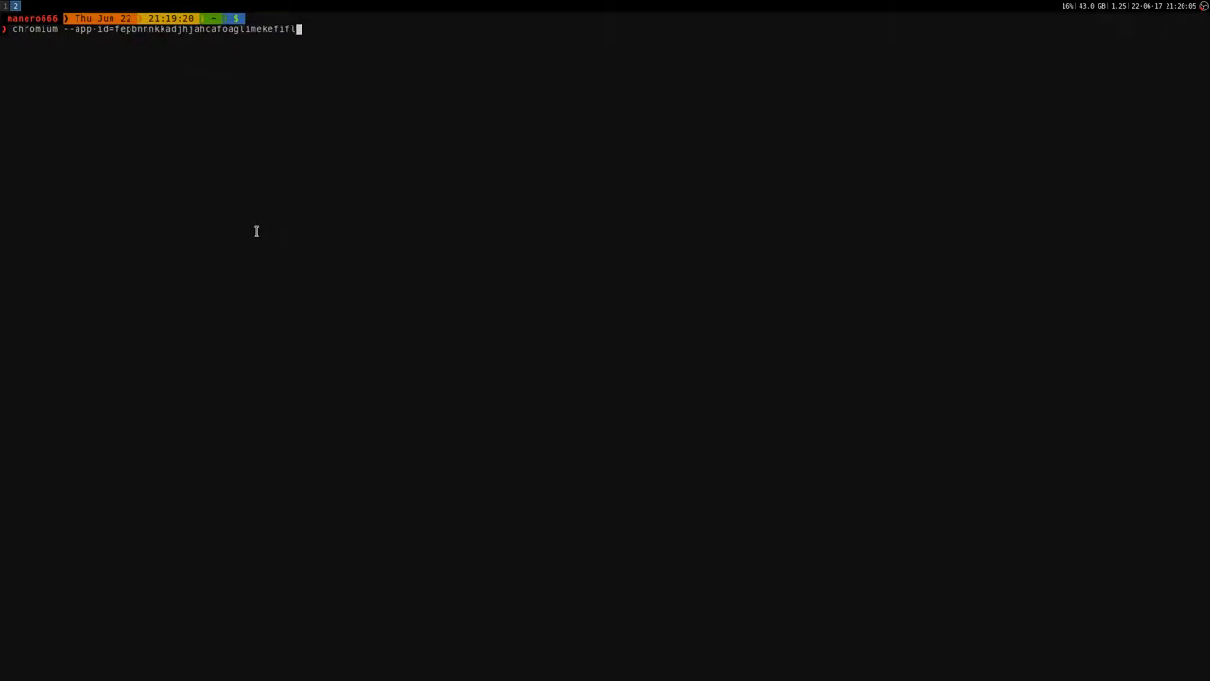
- Run the chromium --app-id command to launch Readium's library window
key("Return")
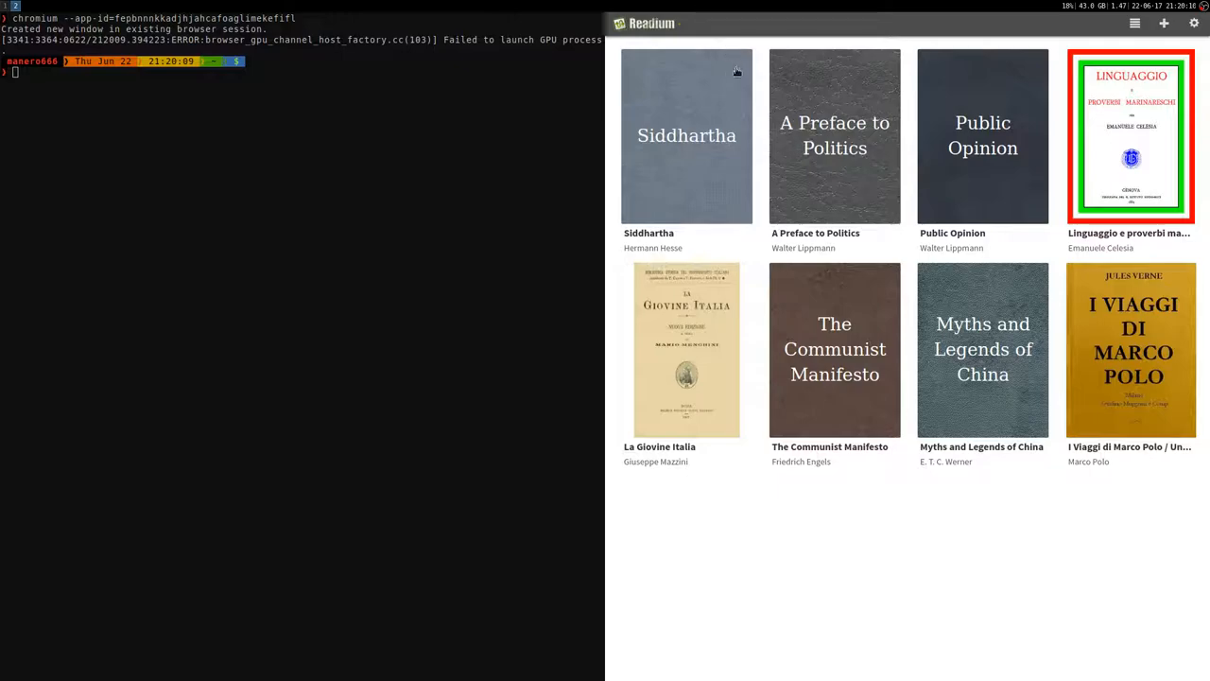
mouse_move(754, 153)
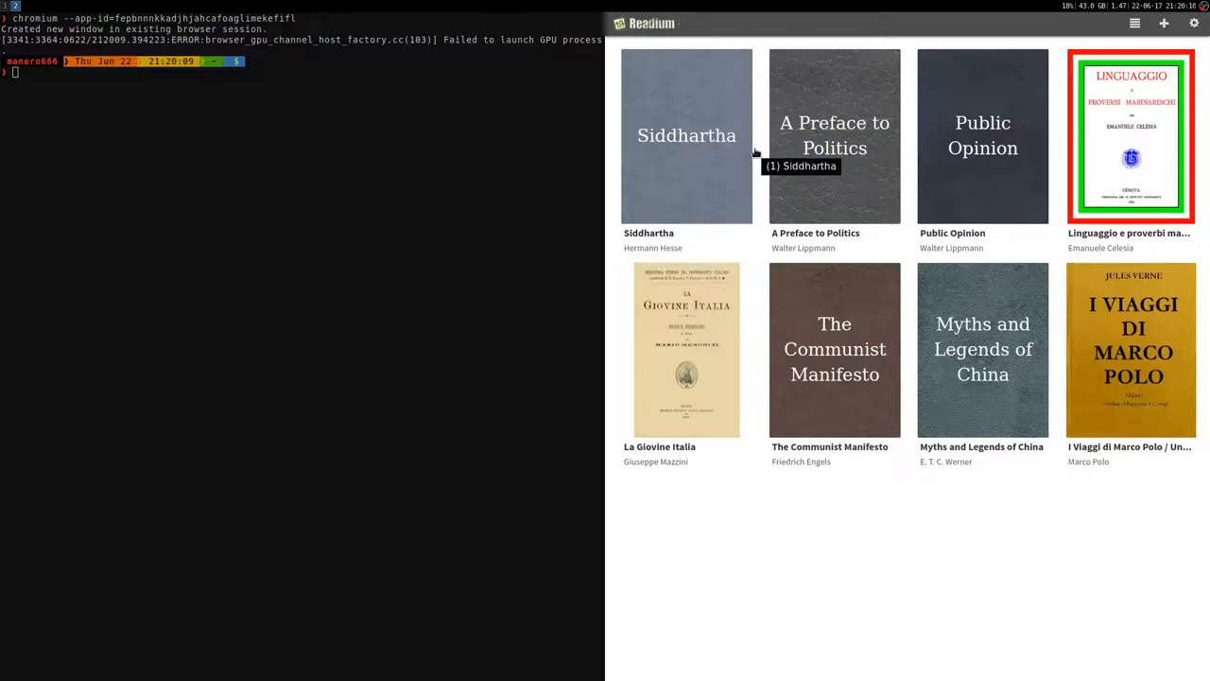
mouse_move(784, 54)
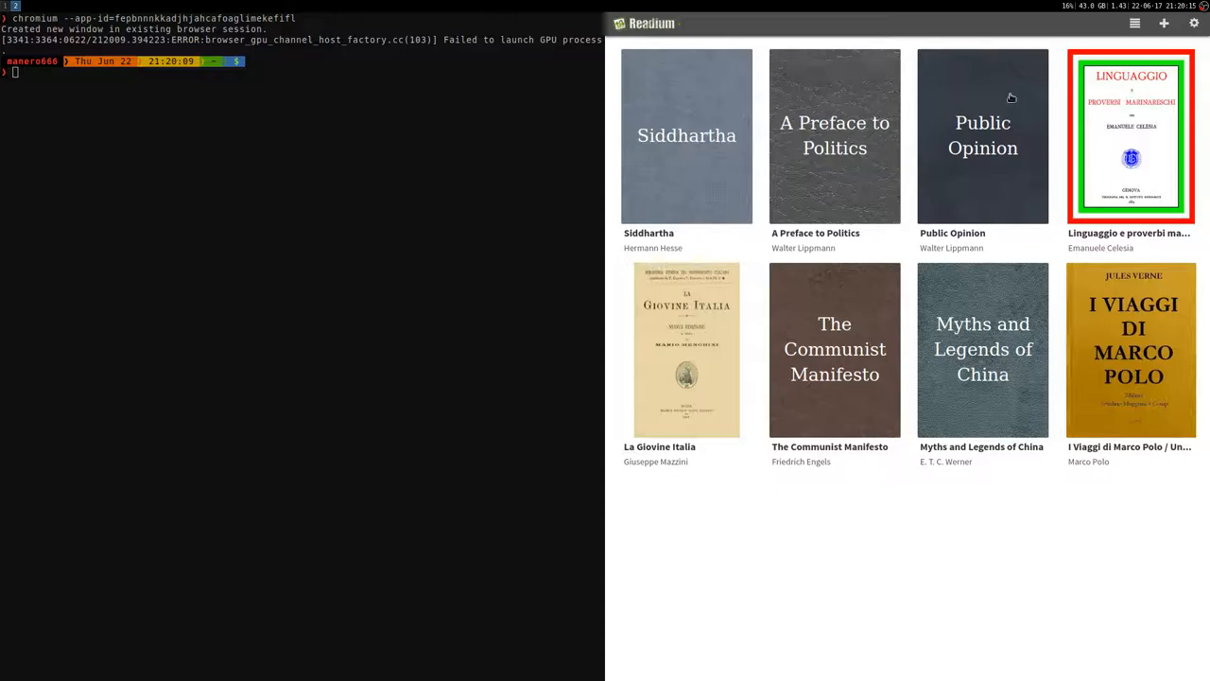
mouse_move(957, 566)
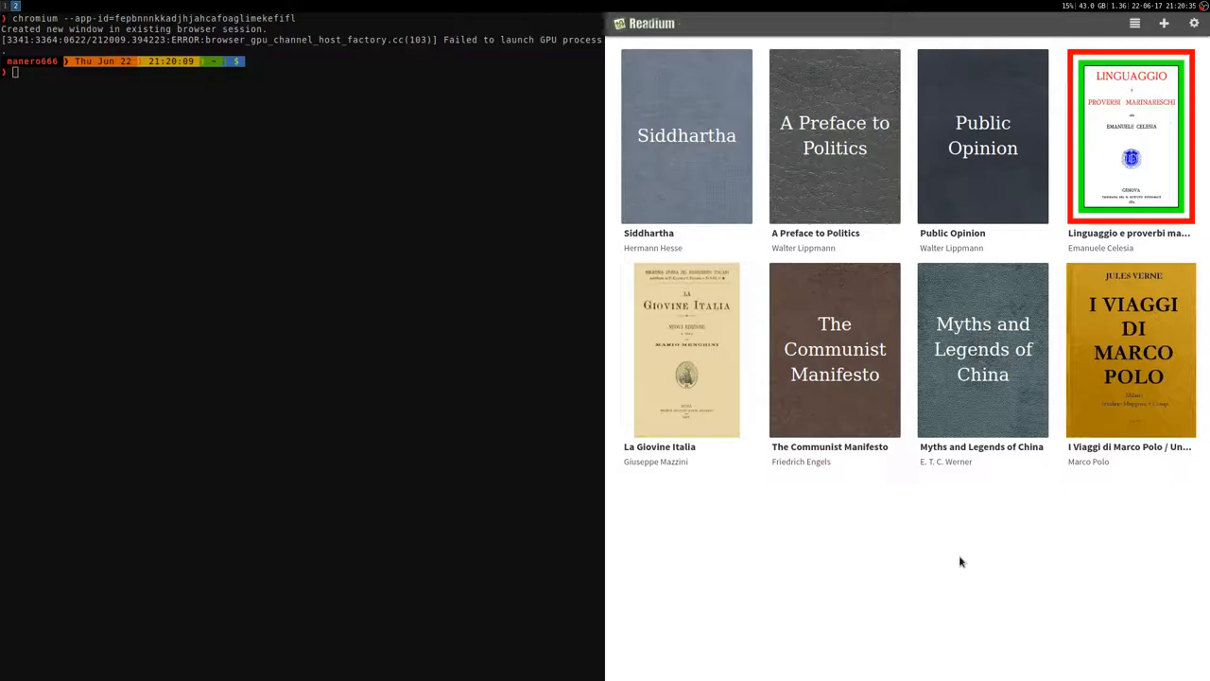
mouse_move(792, 261)
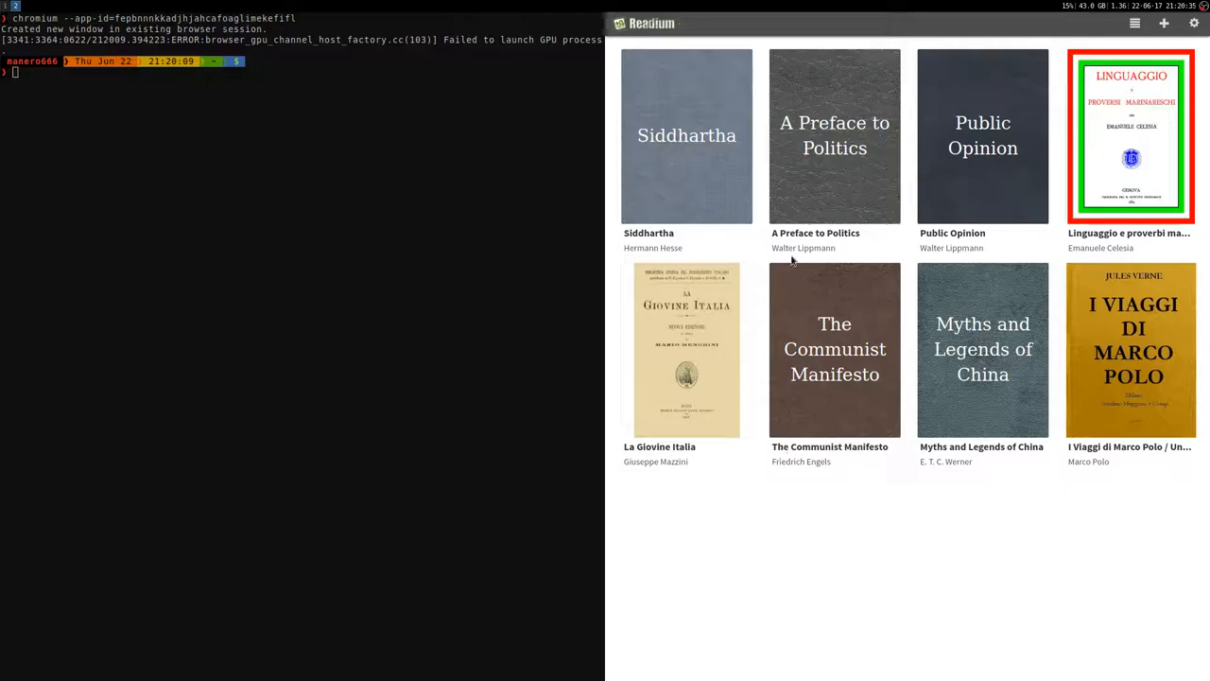
mouse_move(905, 265)
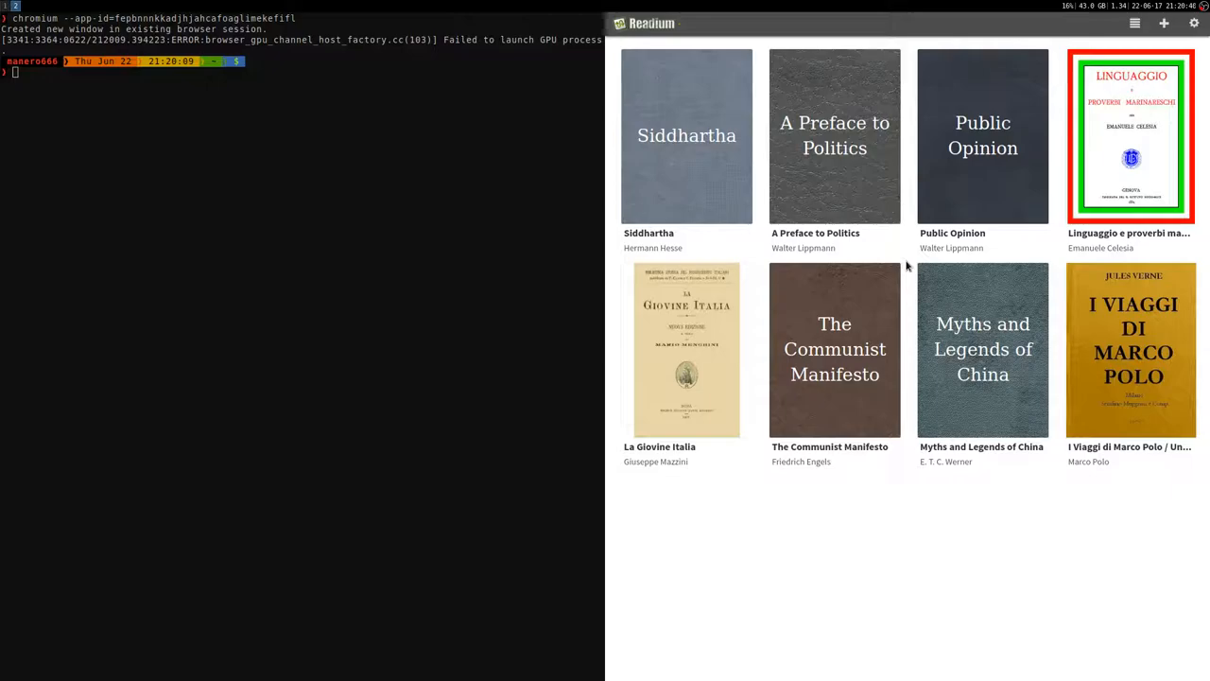
mouse_move(929, 270)
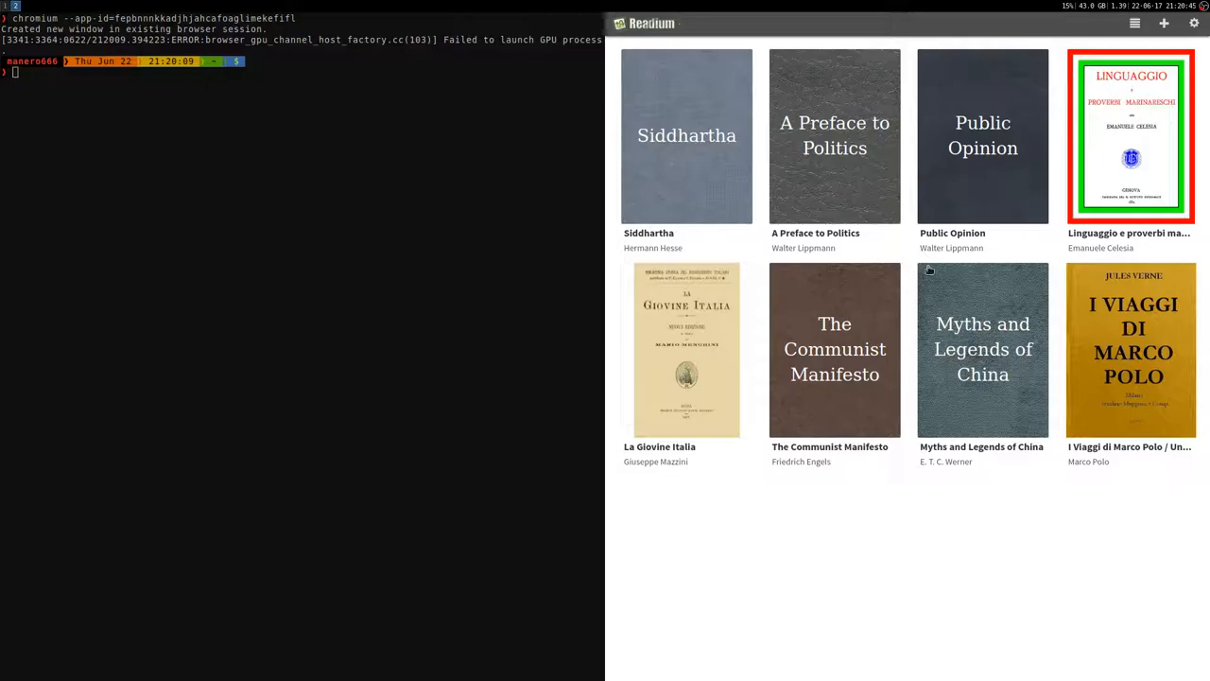
mouse_move(1164, 23)
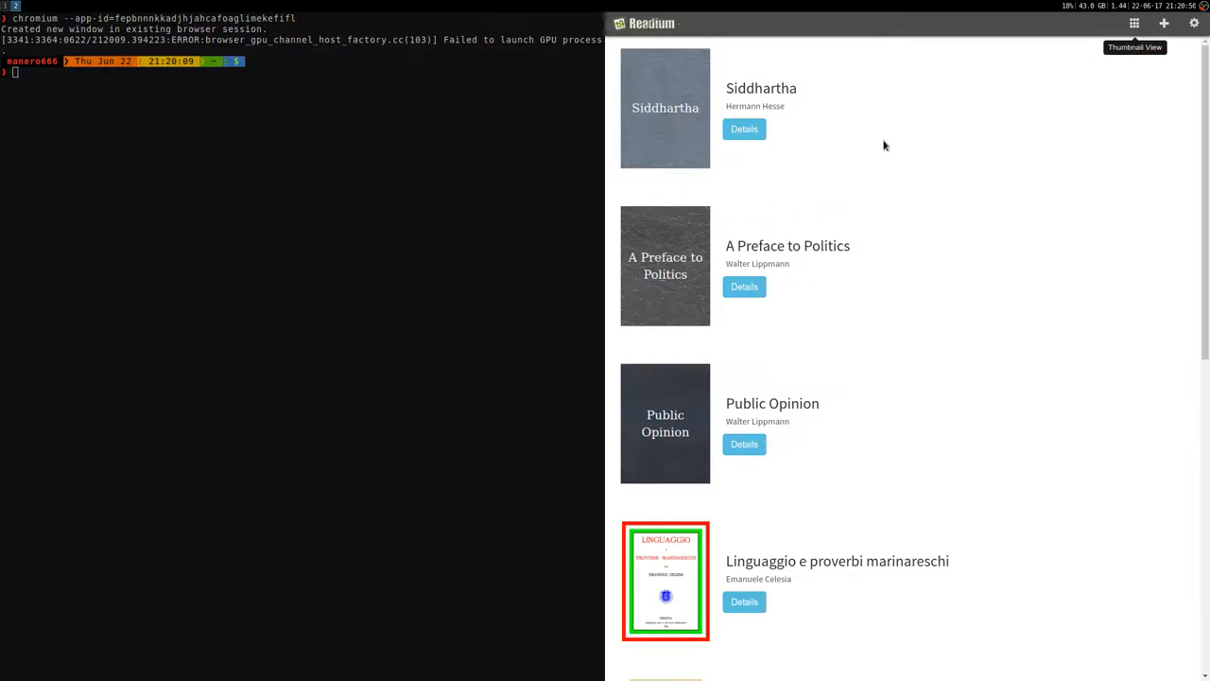
mouse_move(766, 203)
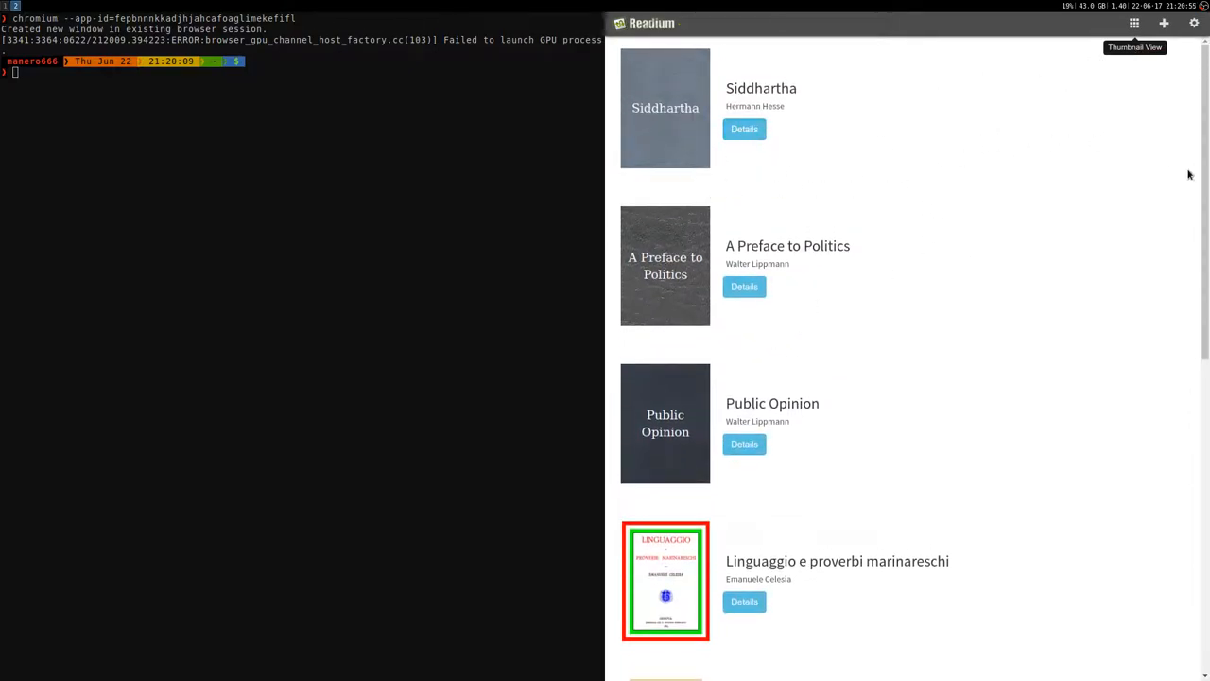
mouse_move(1172, 140)
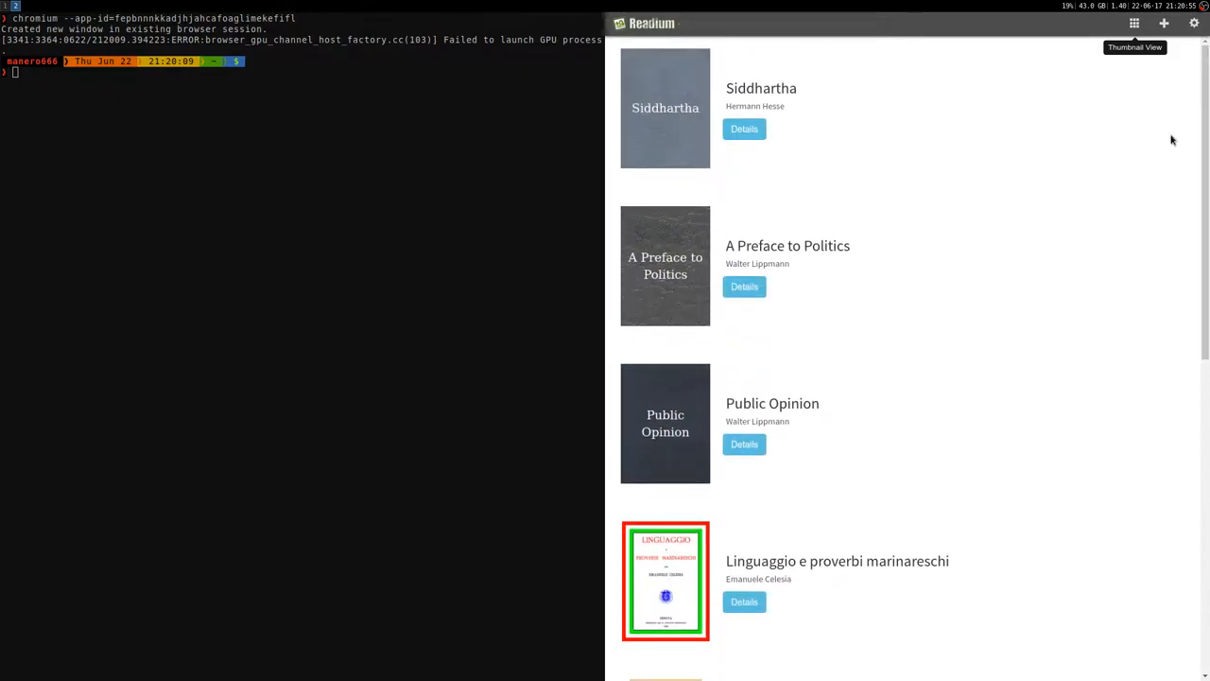
- Open Siddhartha and page past the front matter to 'The Son of the Brahman'
left_click(744, 128)
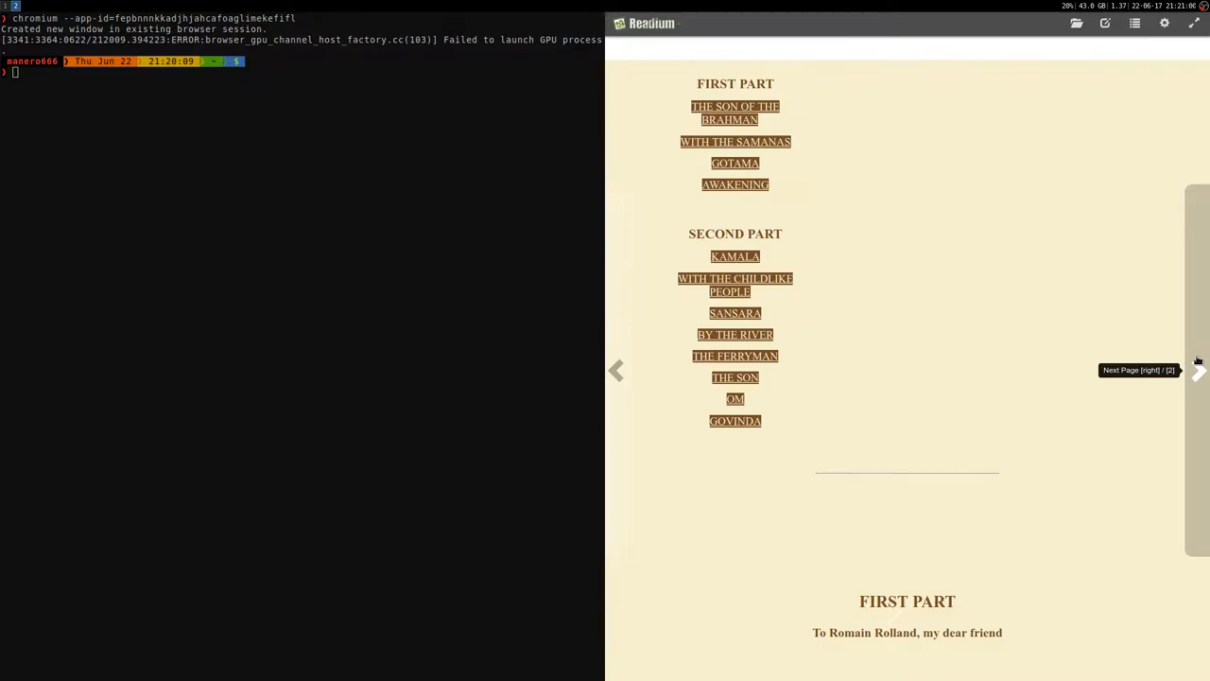
mouse_move(615, 369)
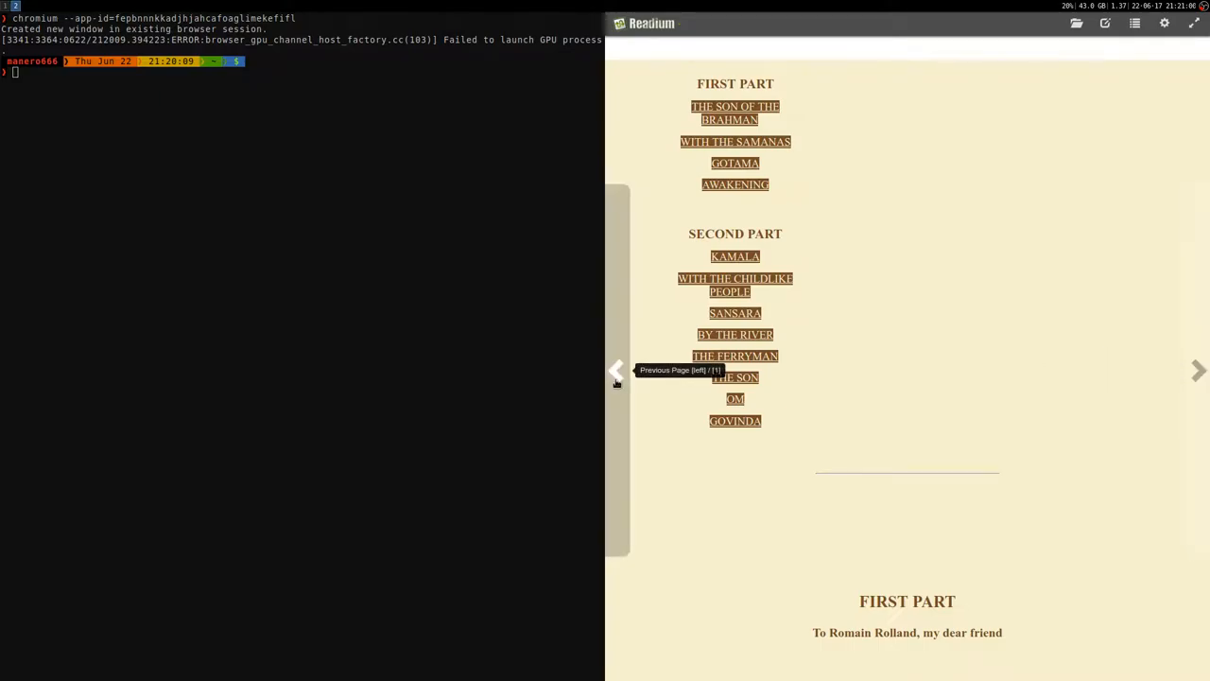
left_click(616, 370)
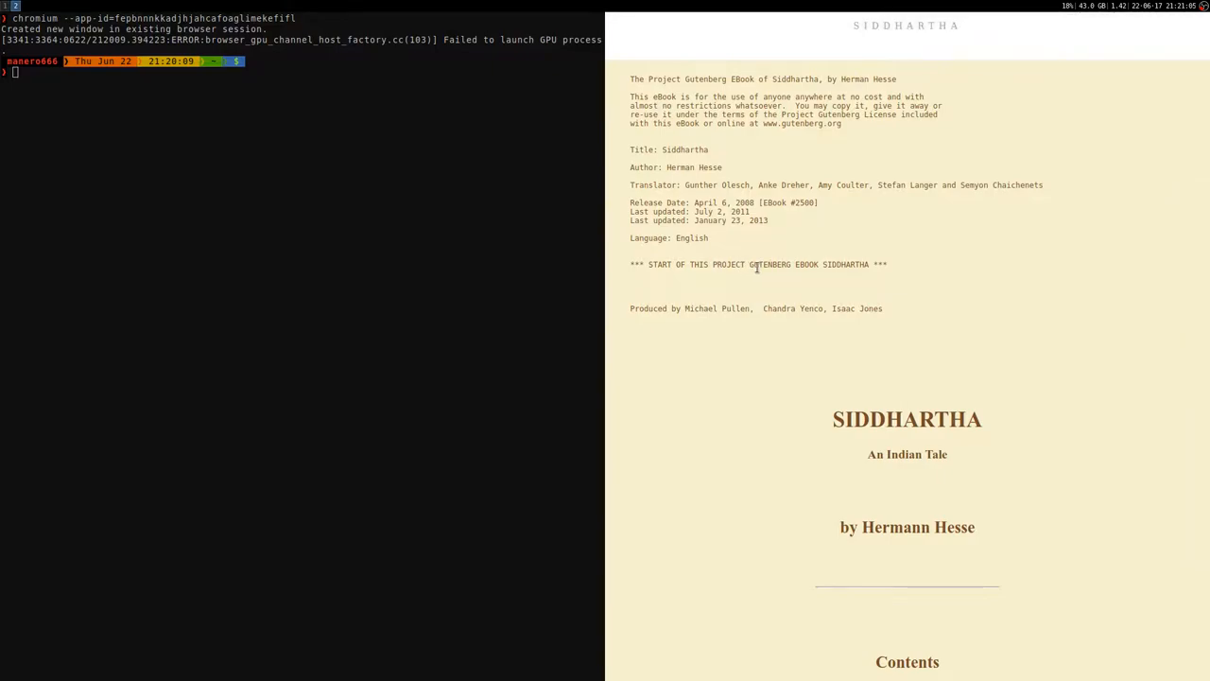
mouse_move(787, 264)
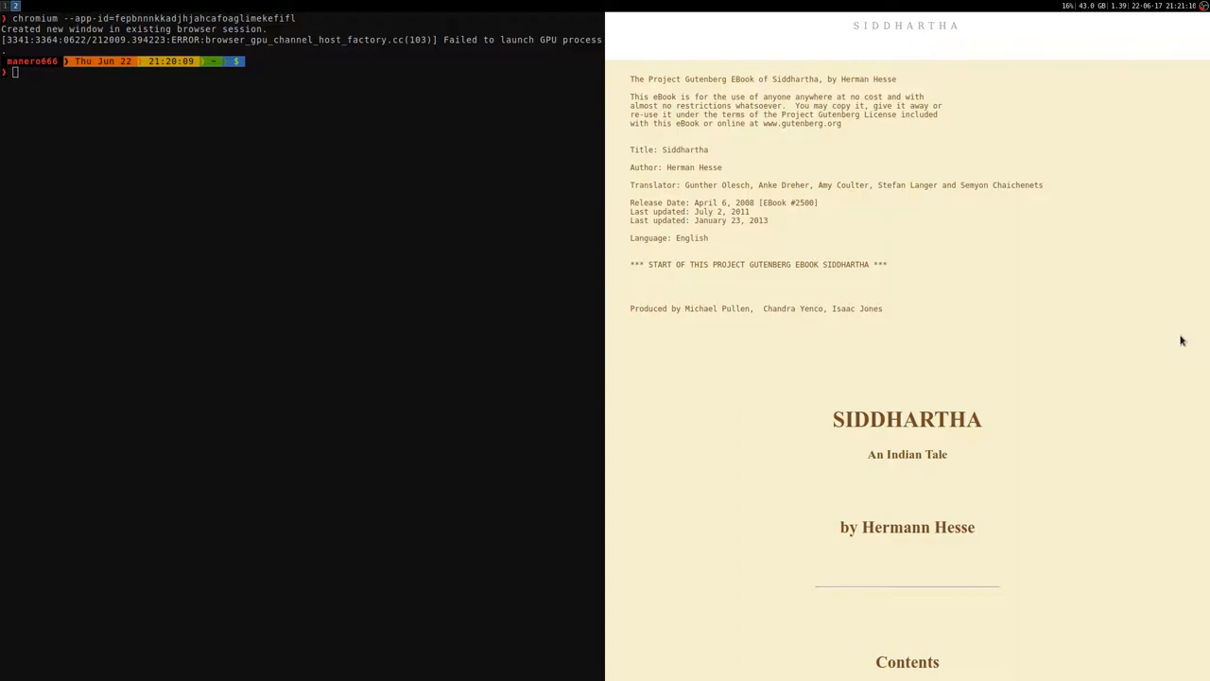
mouse_move(1085, 344)
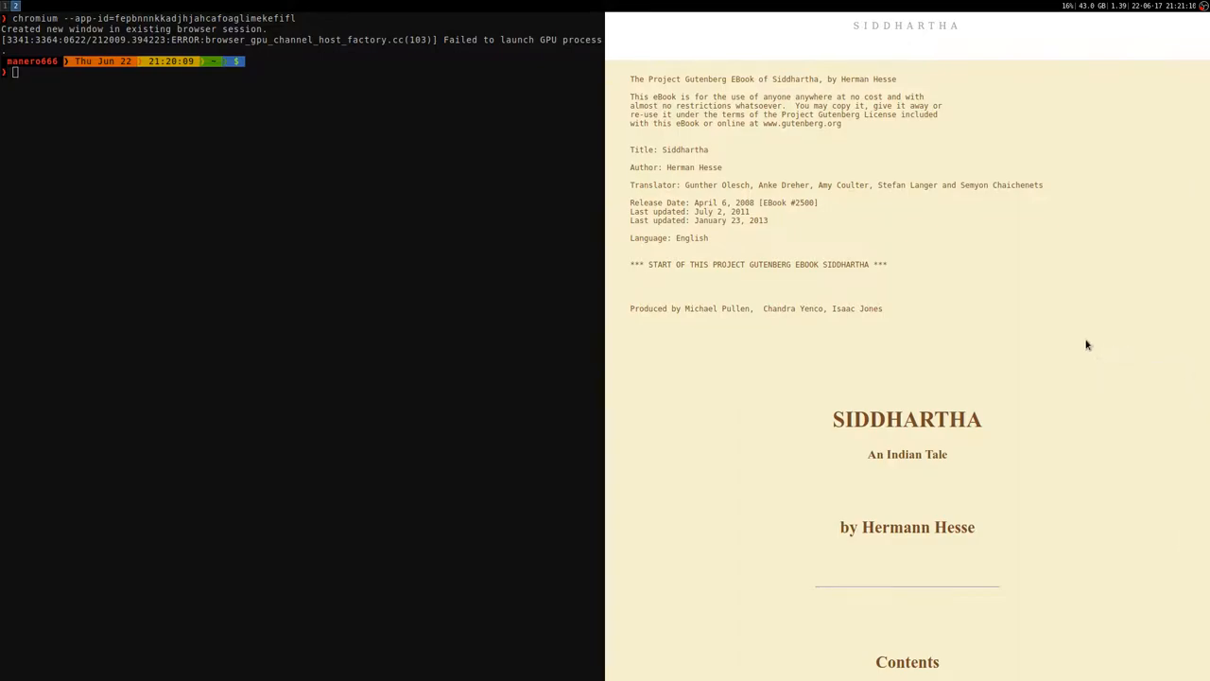
mouse_move(747, 267)
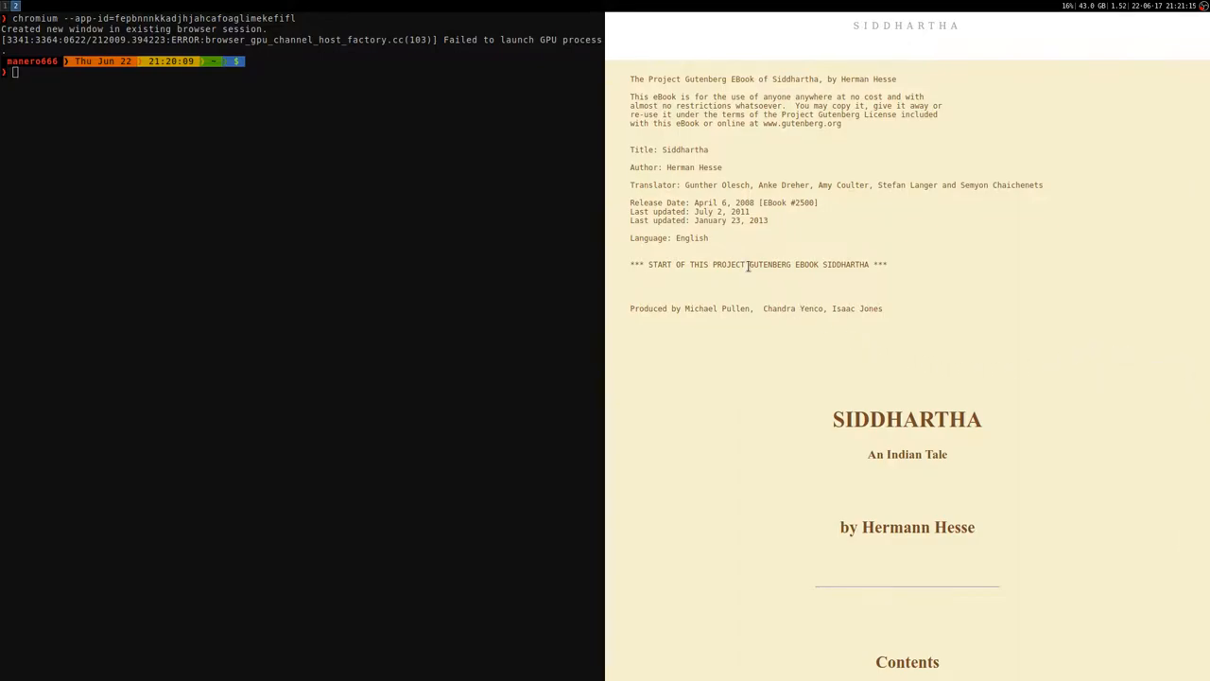
double_click(769, 264)
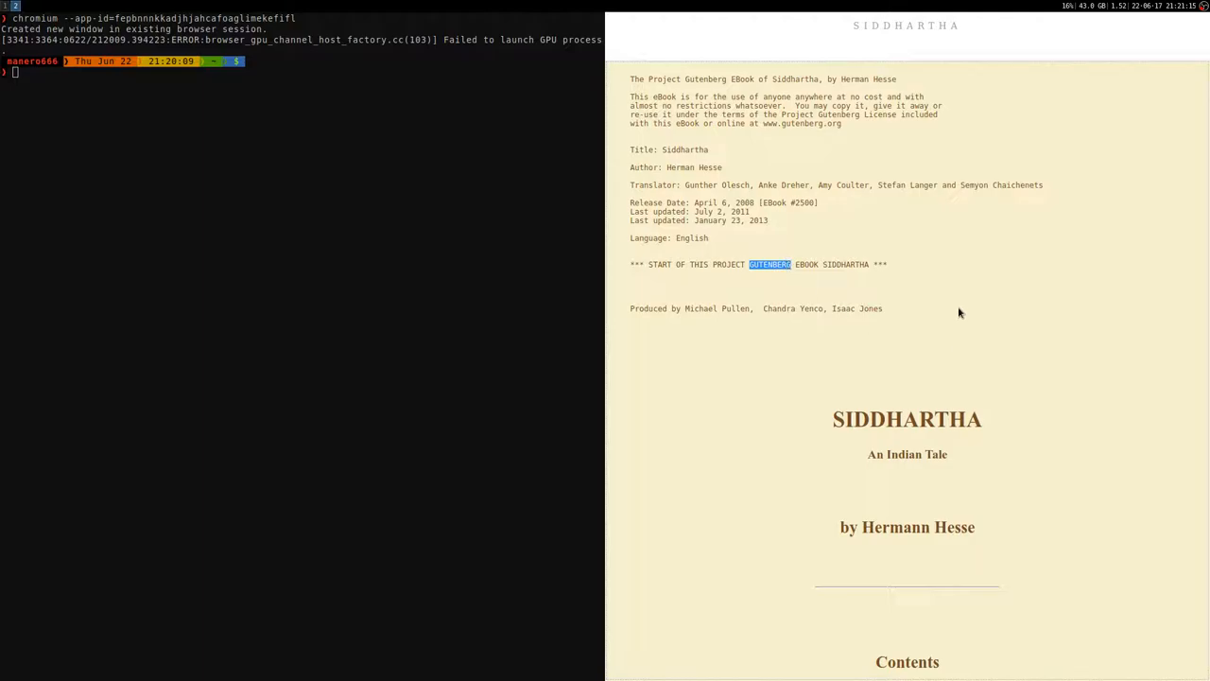
mouse_move(1198, 288)
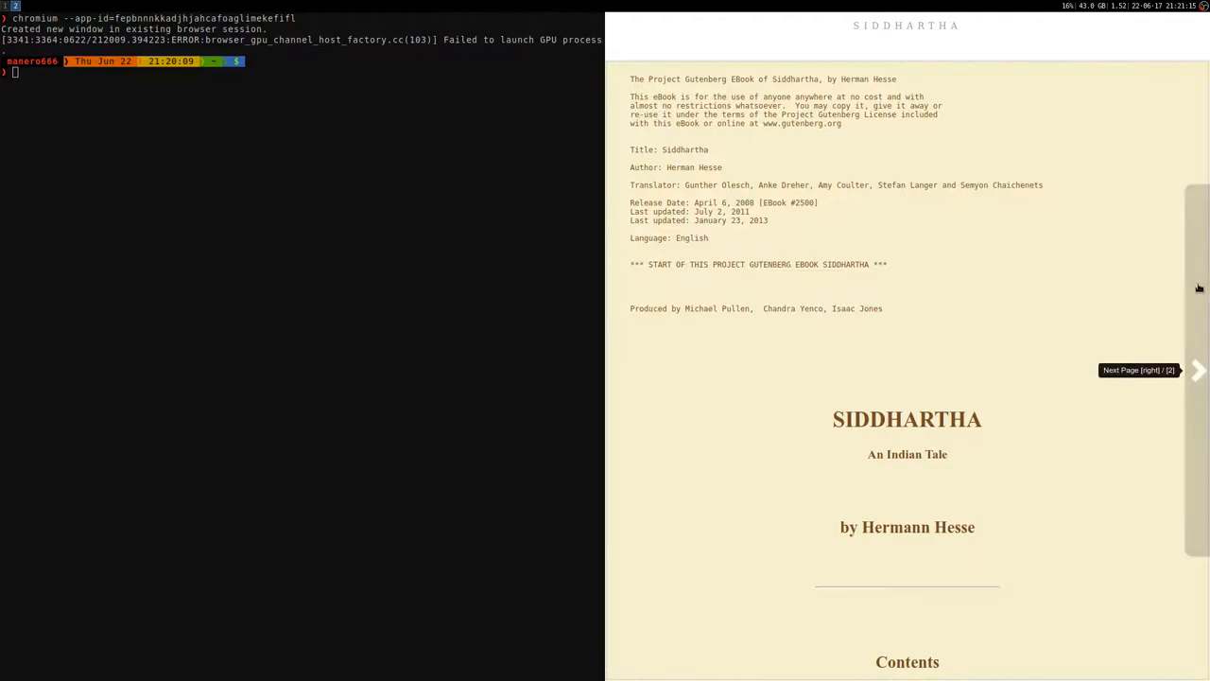
left_click(1195, 369)
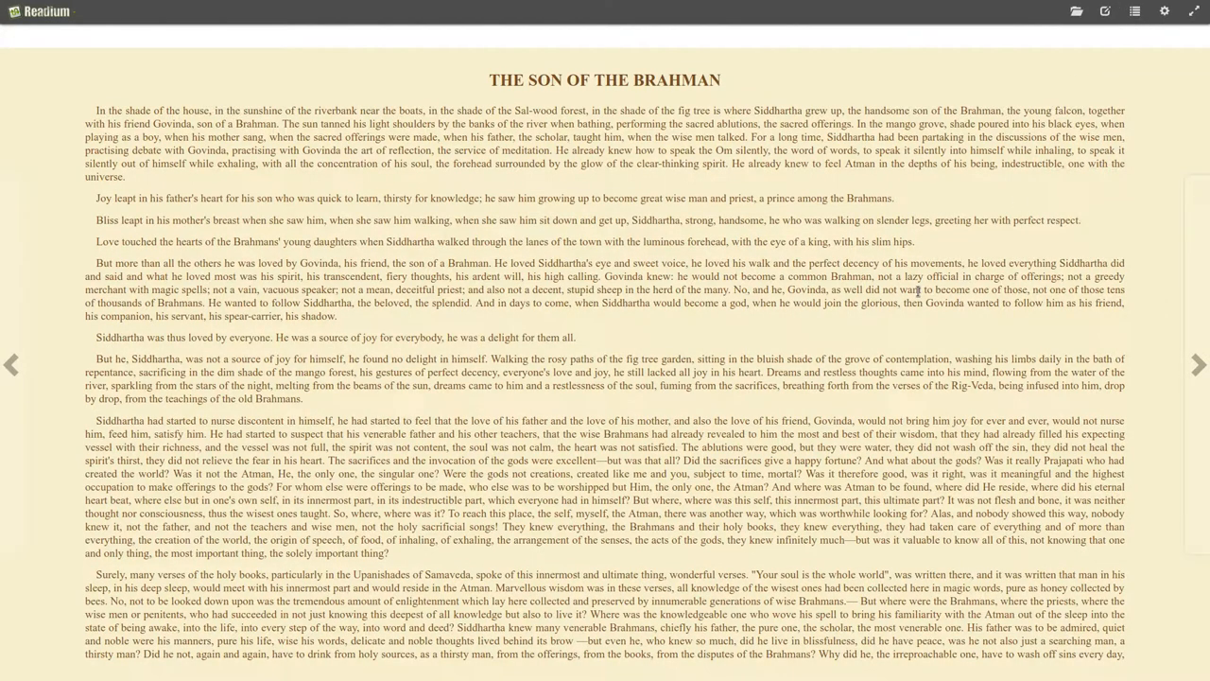
- Apply the Arabian Nights theme, a larger font size, and the Open Sans font face
left_click(1164, 11)
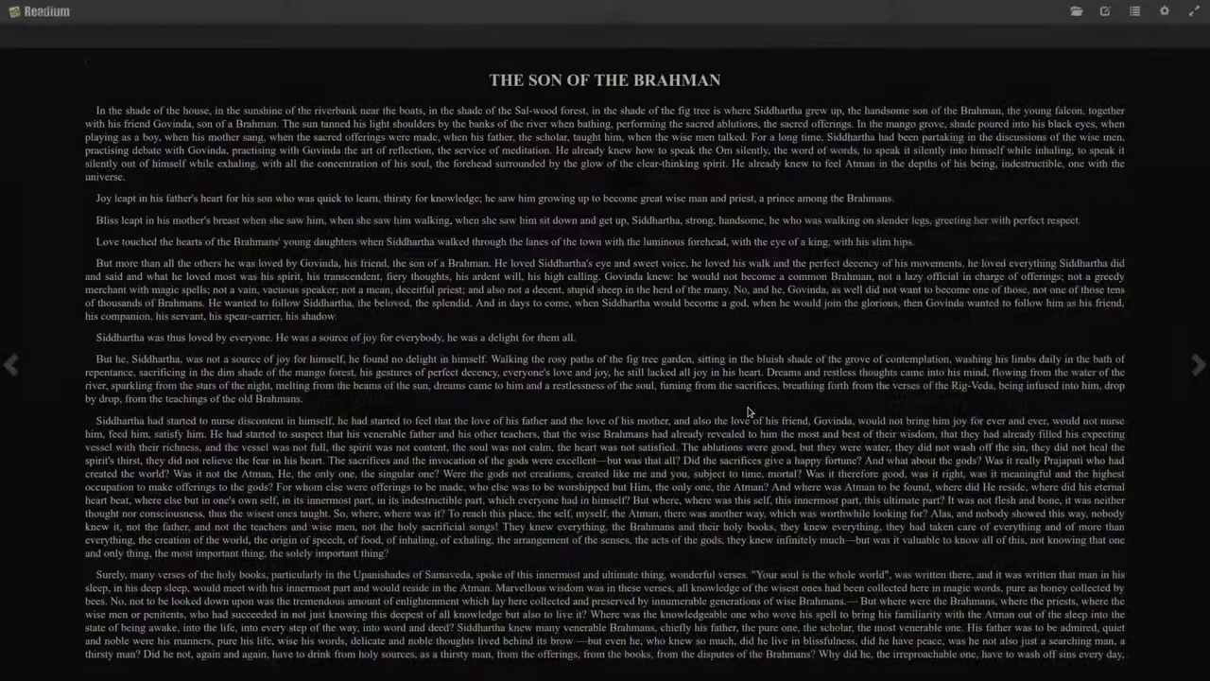
left_click(1165, 10)
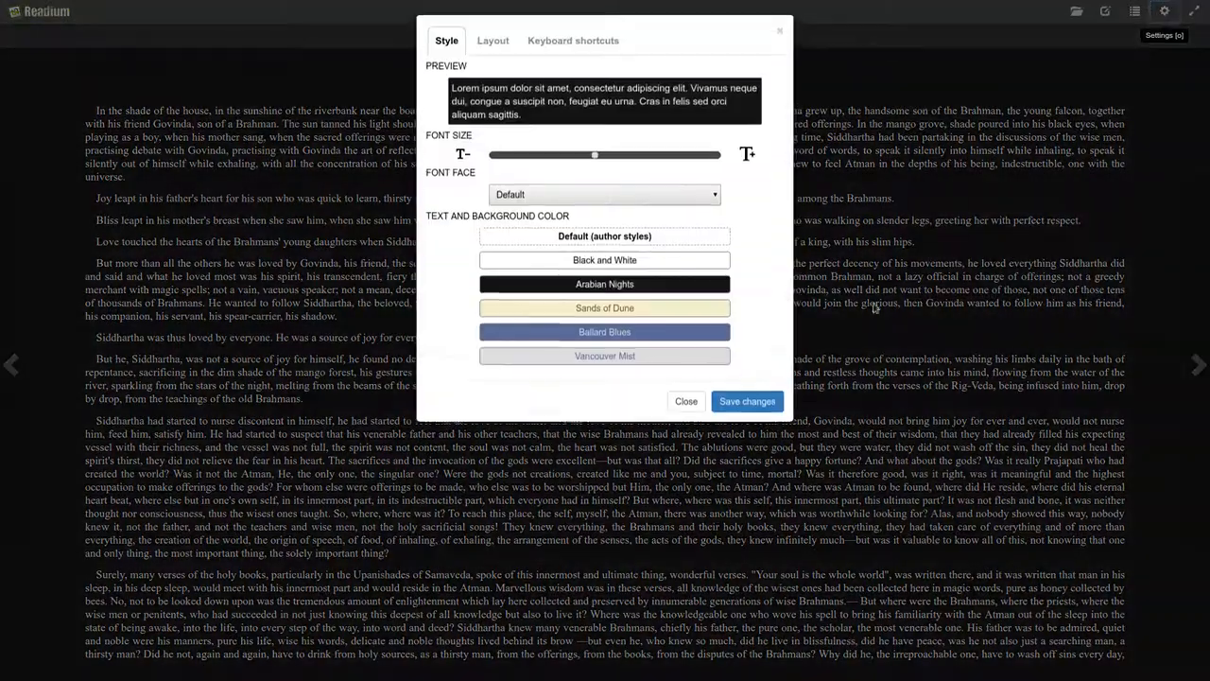
left_click_drag(594, 154, 656, 159)
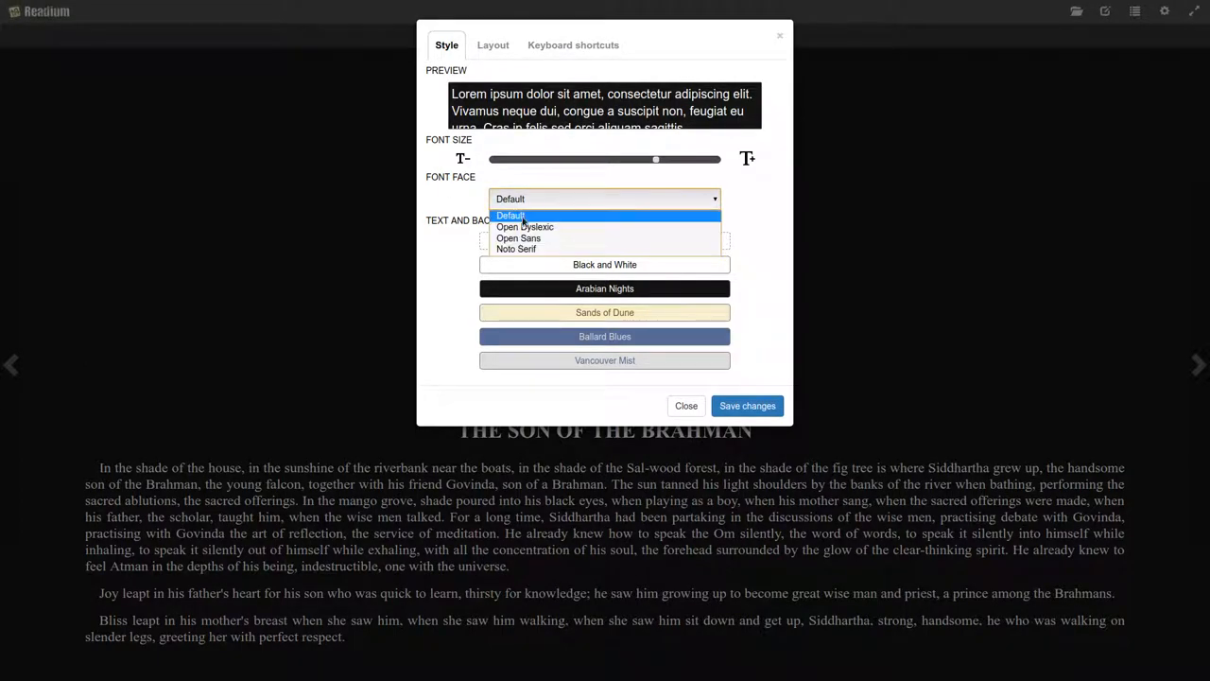
left_click(686, 406)
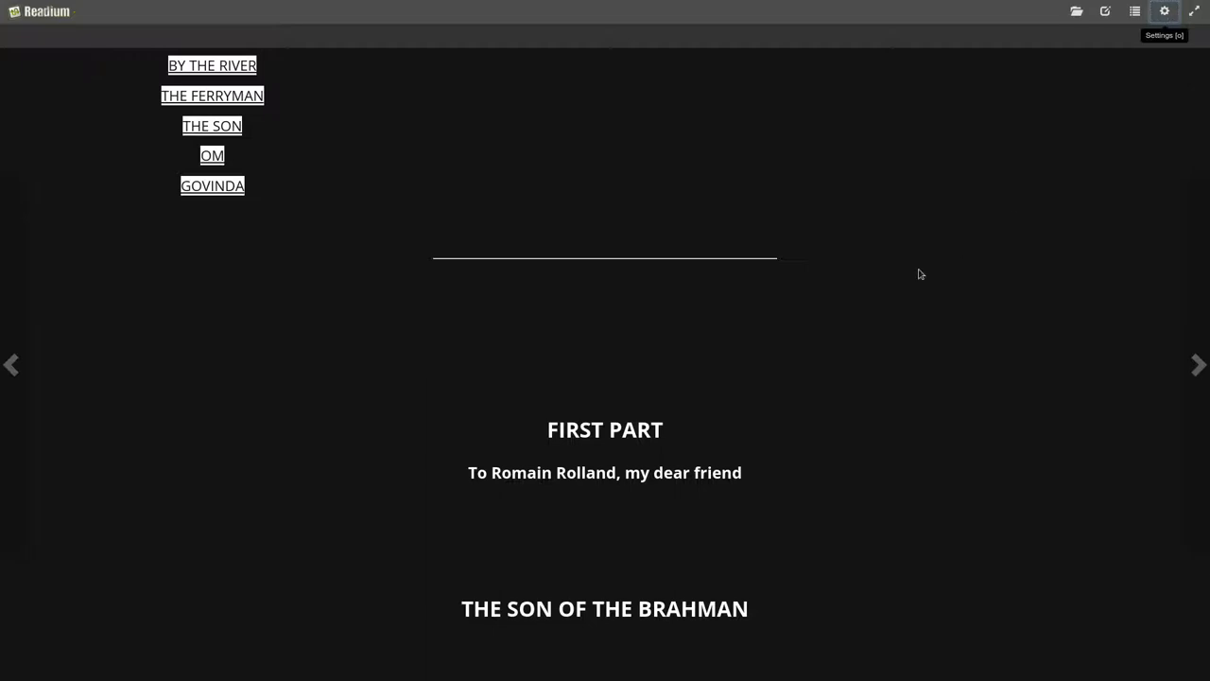
left_click(1198, 364)
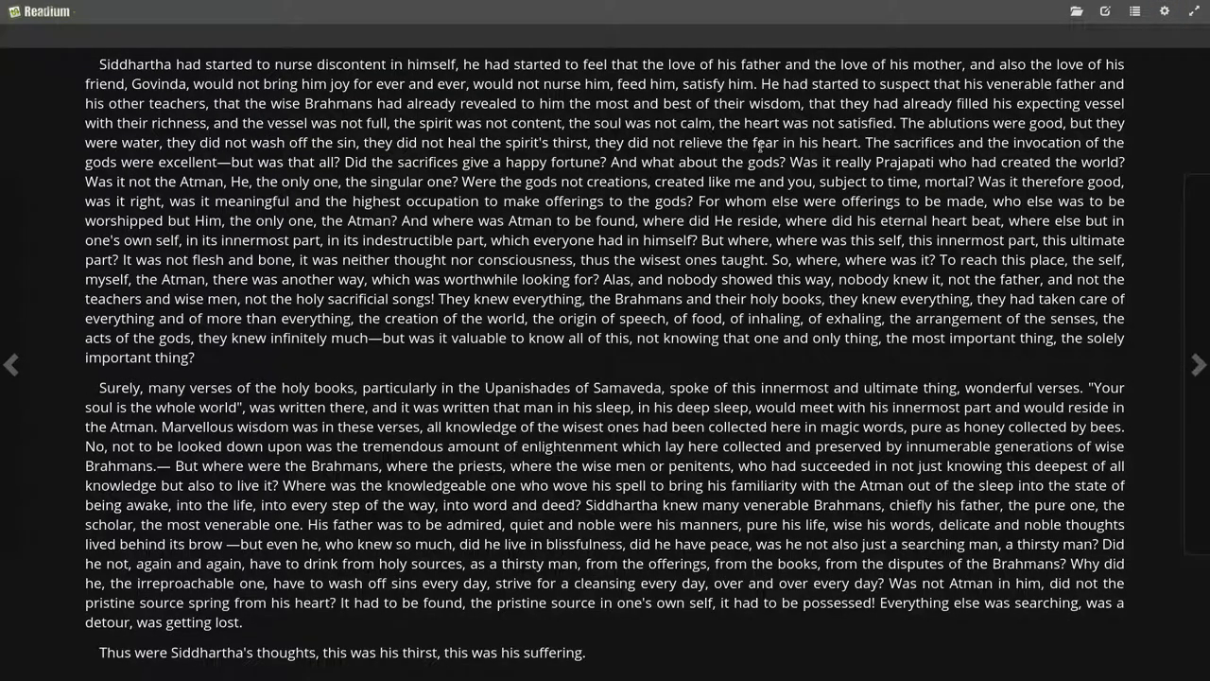
- Set Continuous scroll layout with a narrower page width and save the changes
left_click(1164, 10)
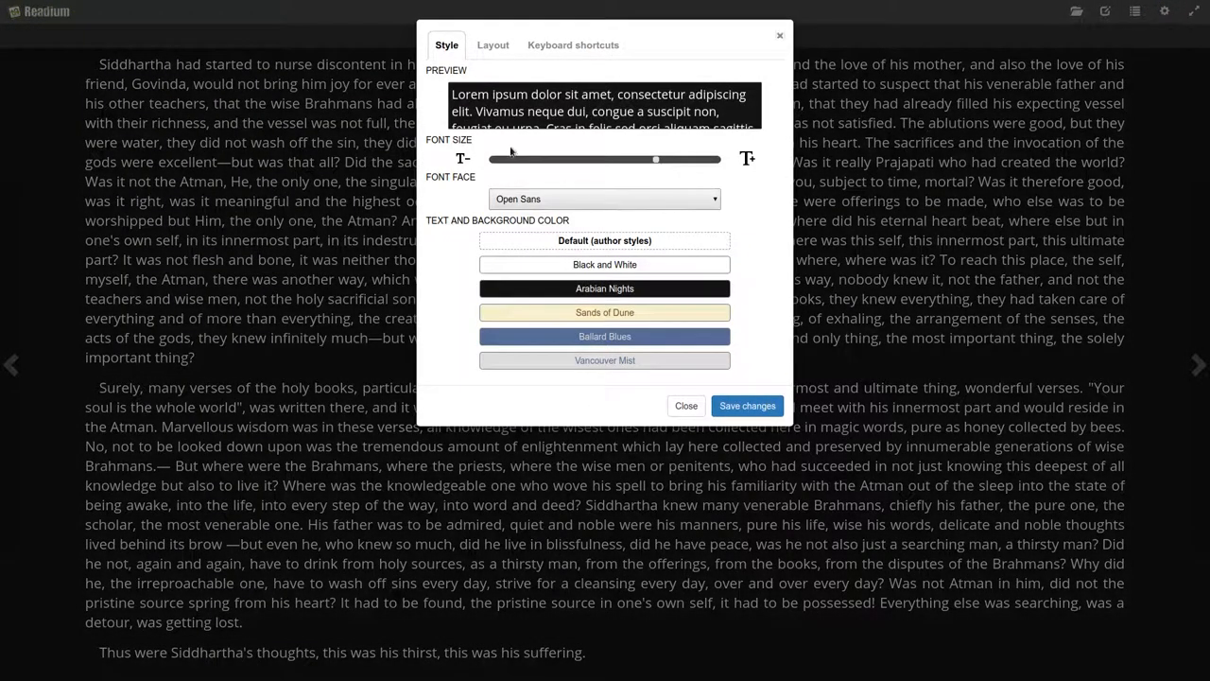
left_click(492, 44)
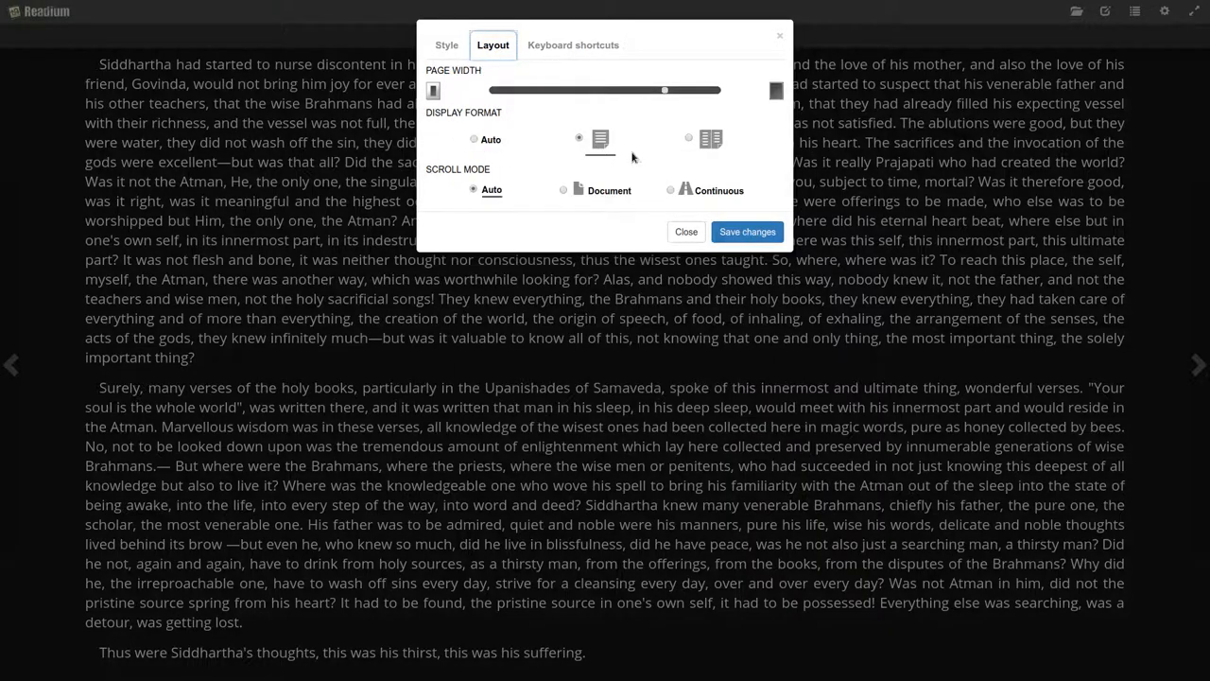
mouse_move(633, 199)
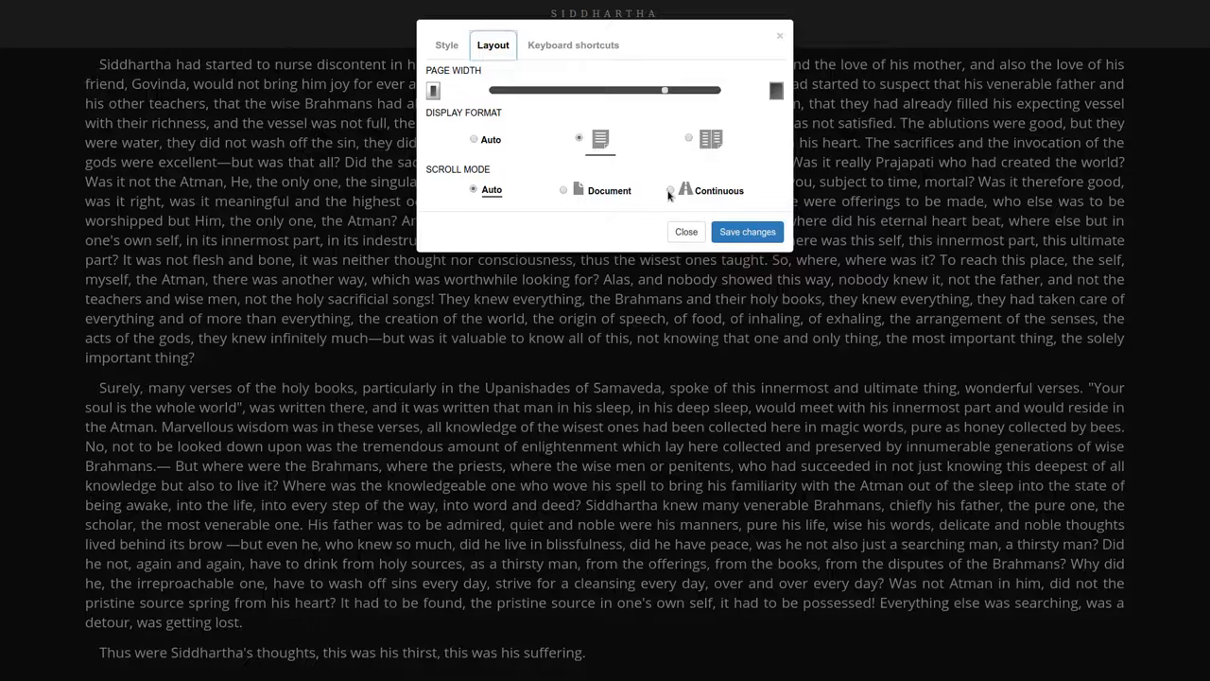
left_click(670, 190)
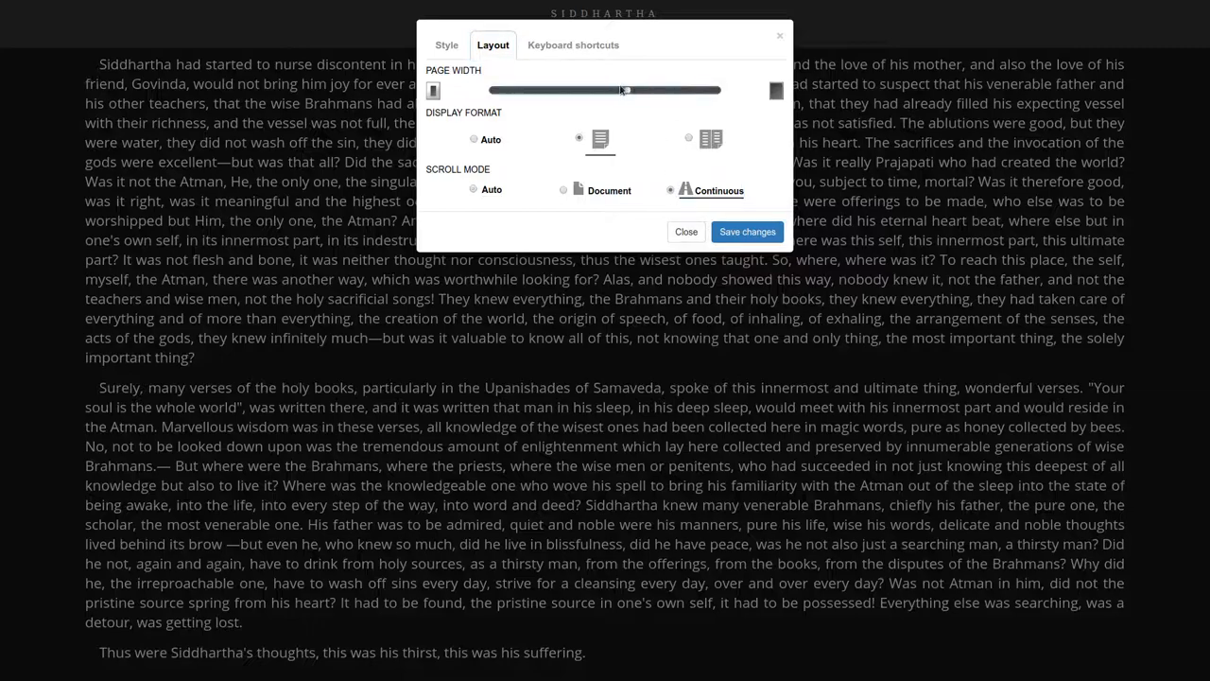
left_click_drag(624, 90, 551, 90)
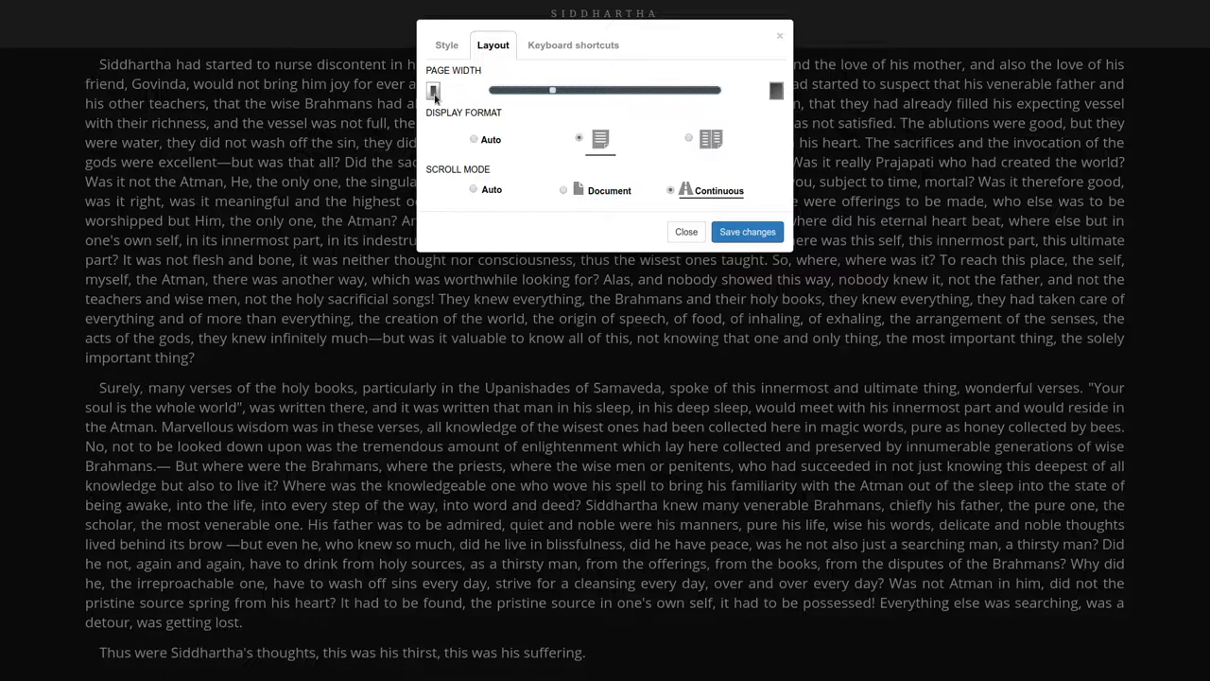
left_click(746, 232)
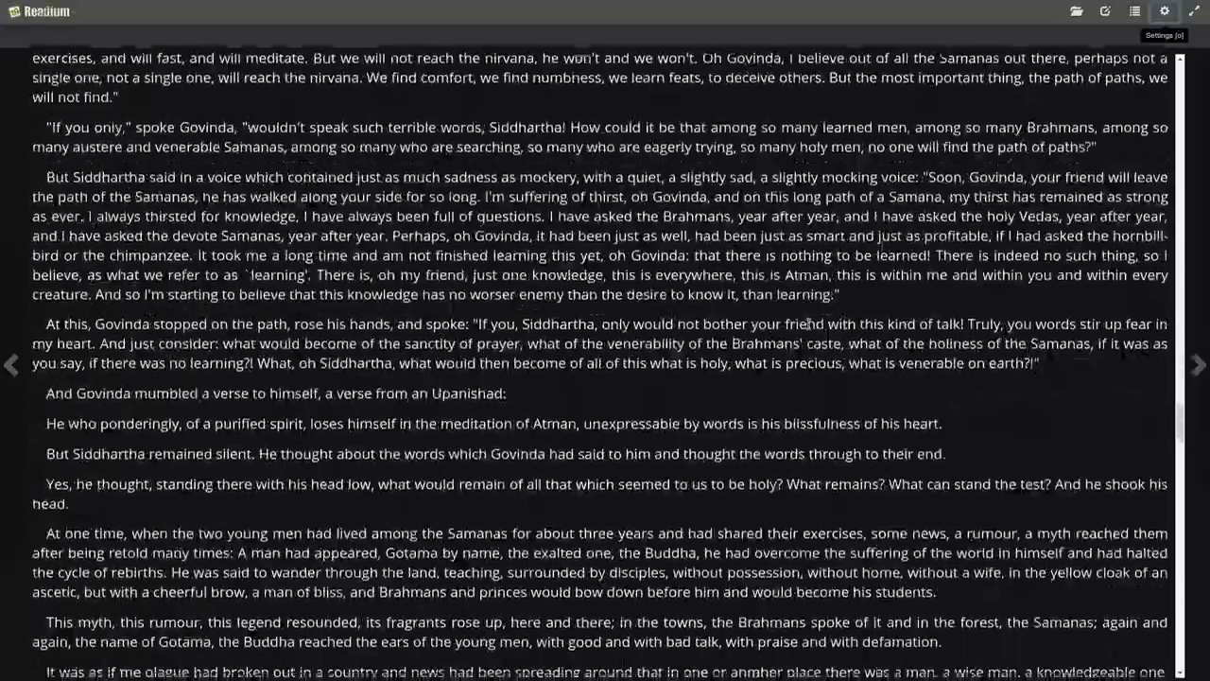
- Scroll to 'The Son of the Brahman' and shrink Readium beside the terminal
scroll("down", 3)
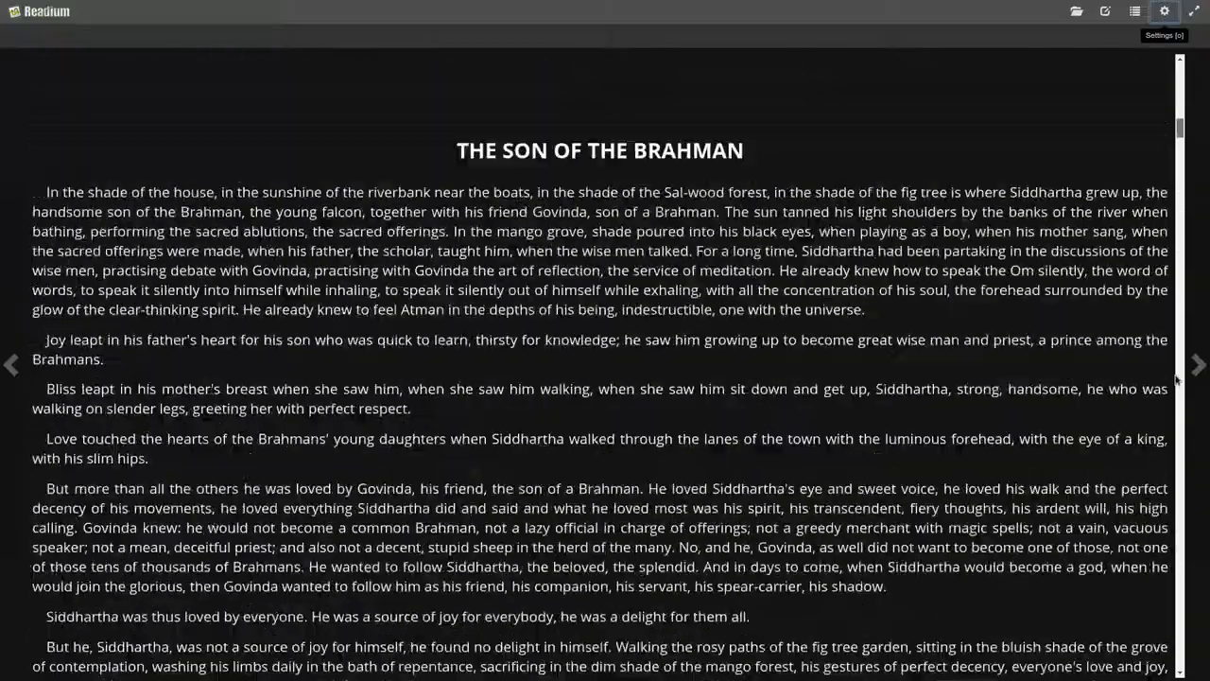
scroll("down", 3)
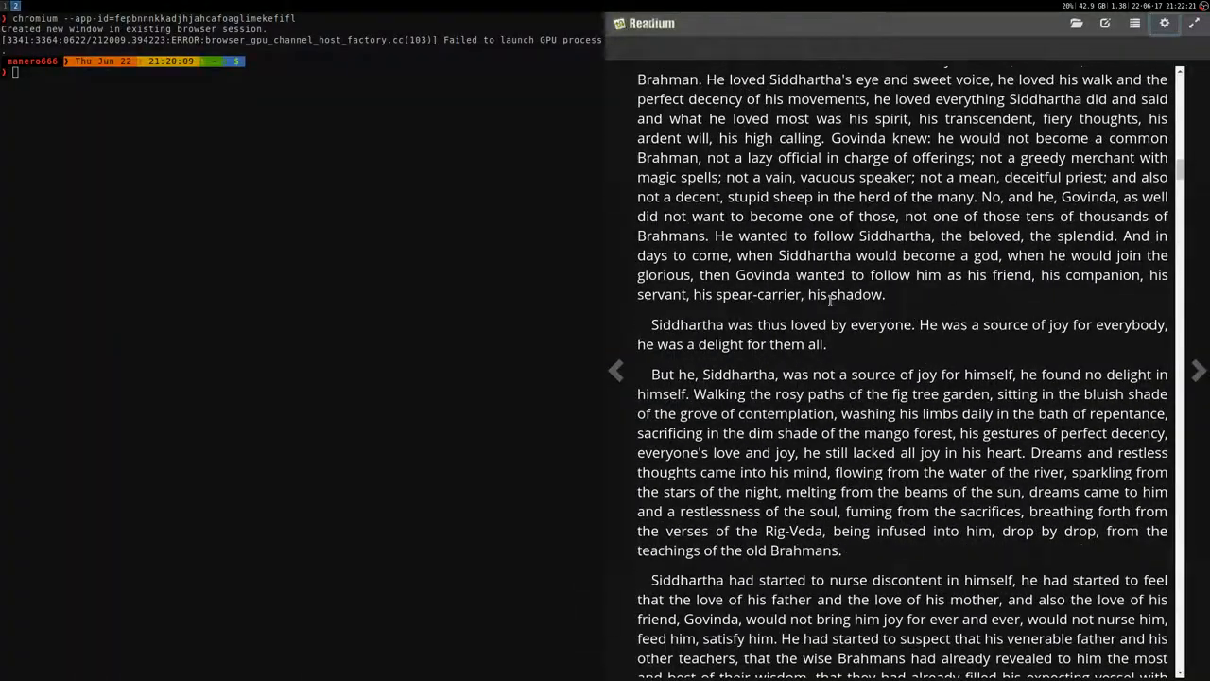
left_click(1164, 22)
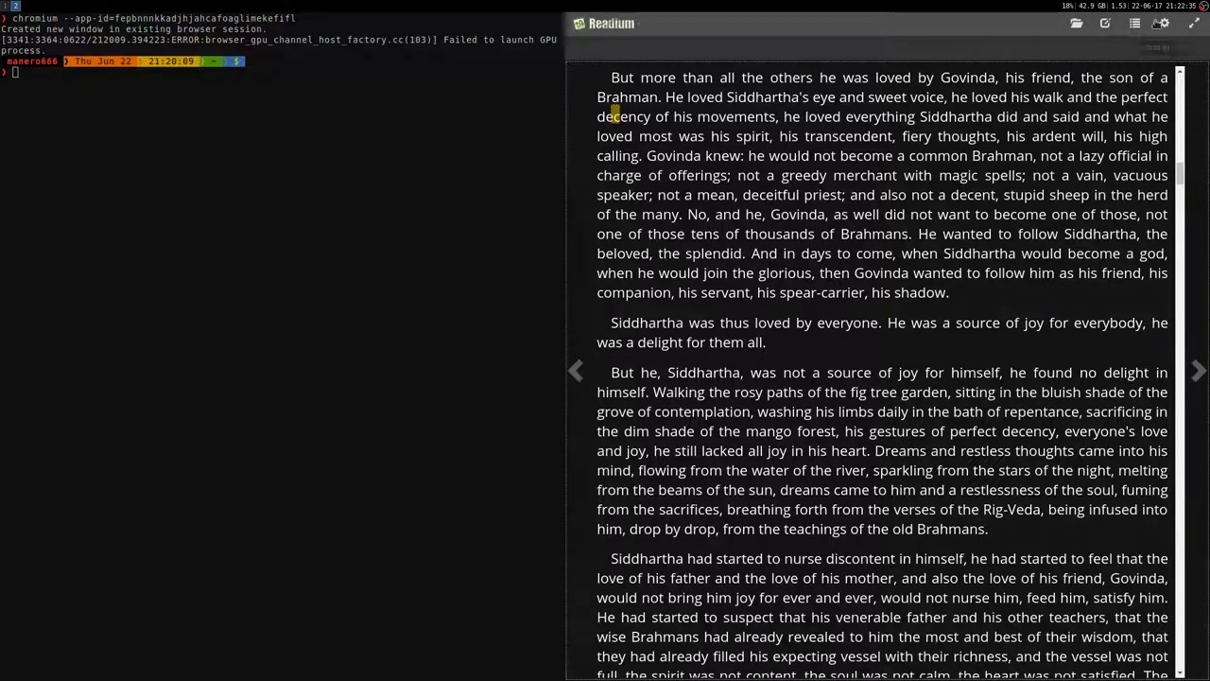
- In reading settings, shrink the font size and set Font Face back to Default
left_click(1133, 22)
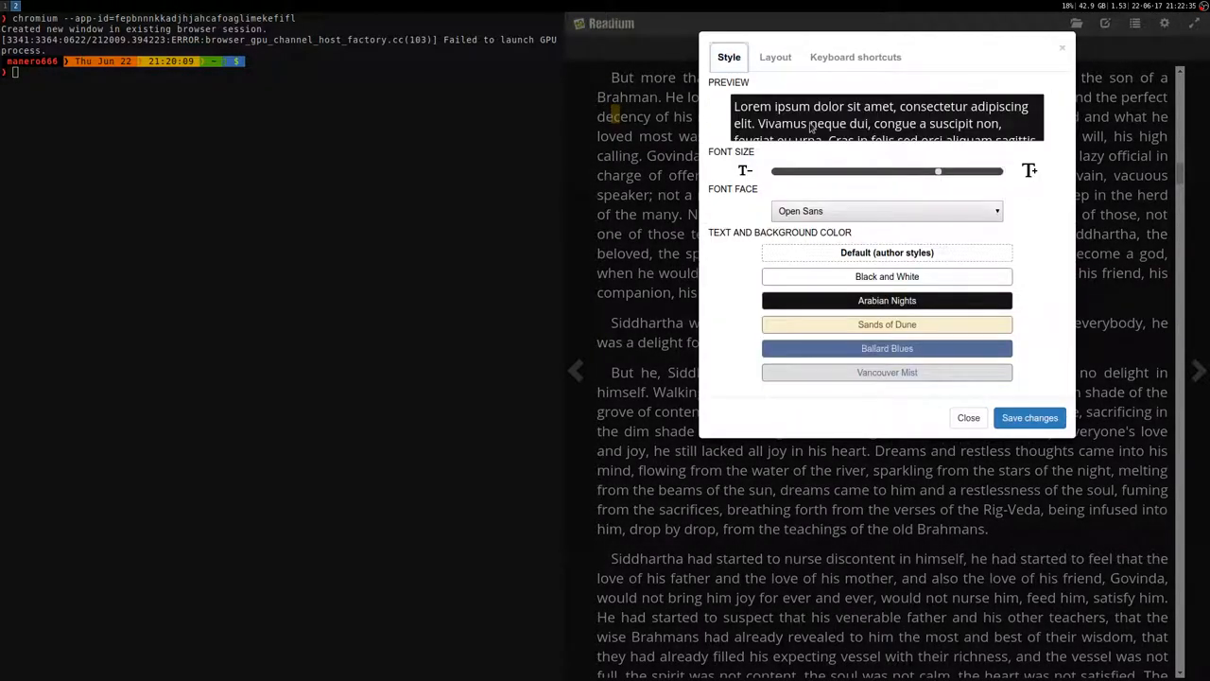
left_click_drag(938, 171, 836, 171)
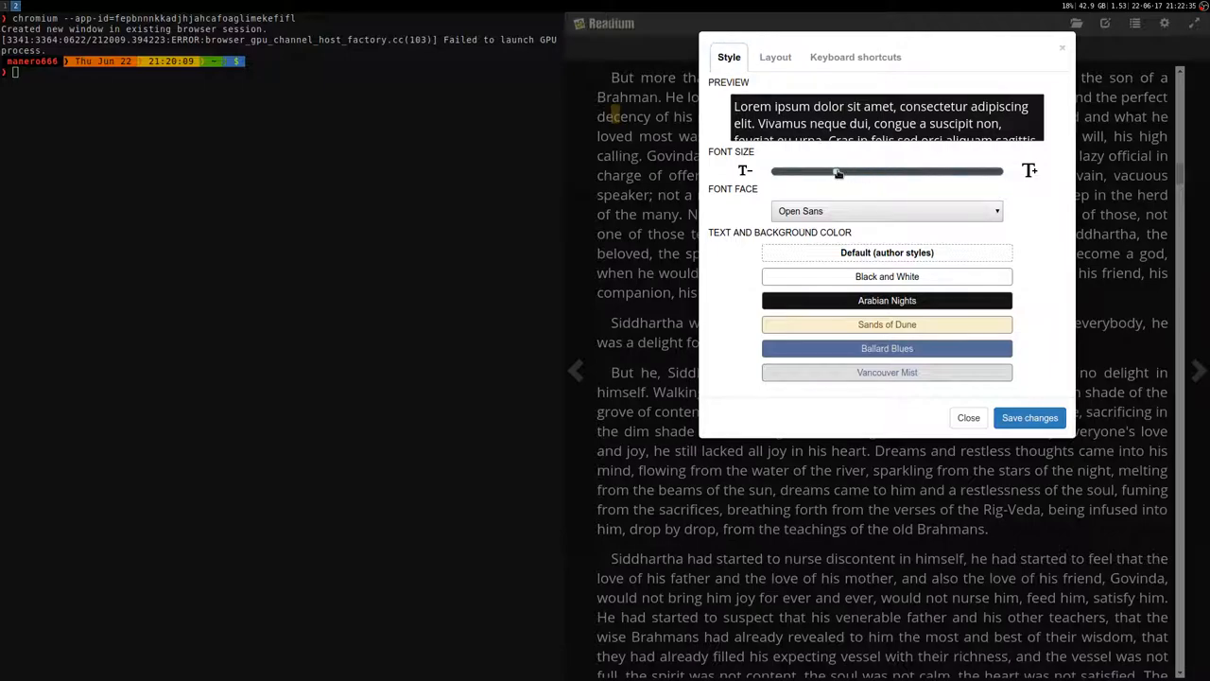
left_click(886, 210)
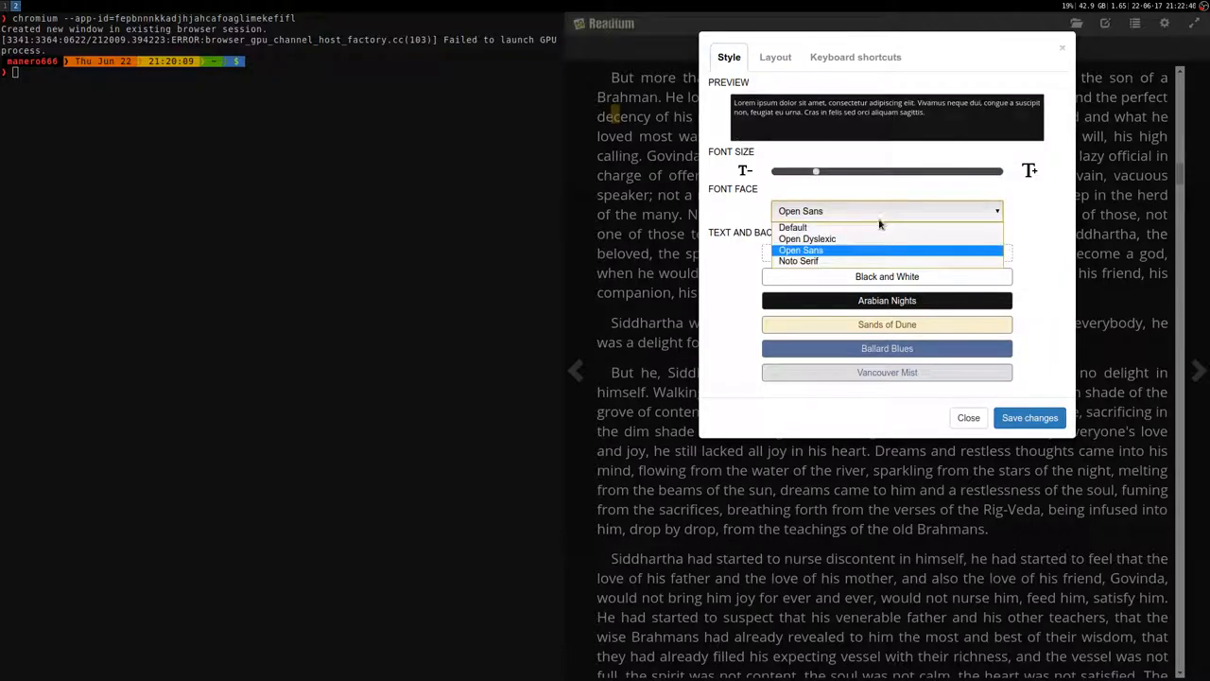
left_click(792, 227)
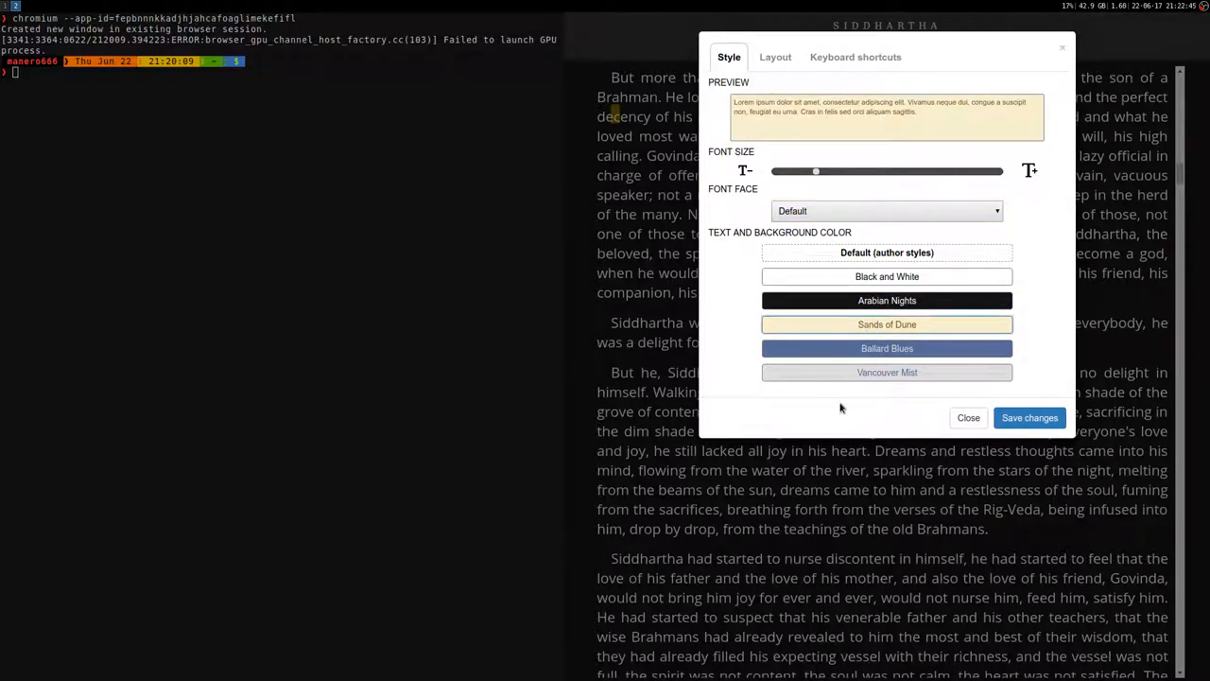
mouse_move(1002, 440)
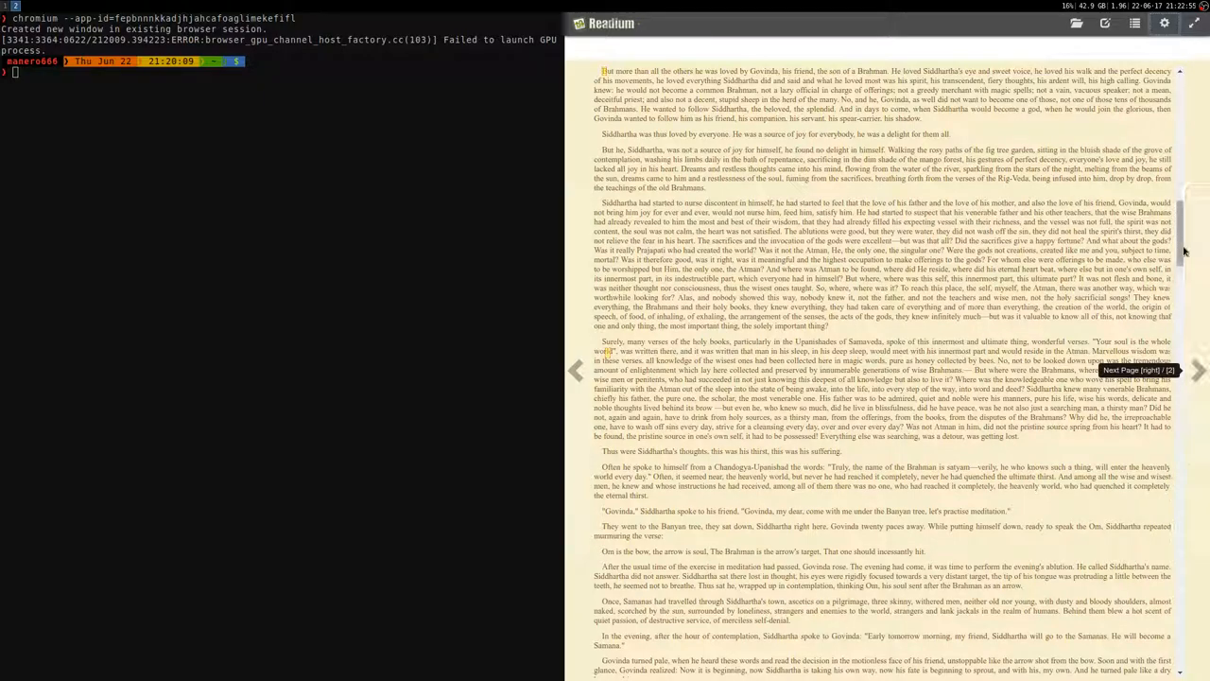
- Scroll the book back to its Project Gutenberg front matter and contents
scroll("down", 3)
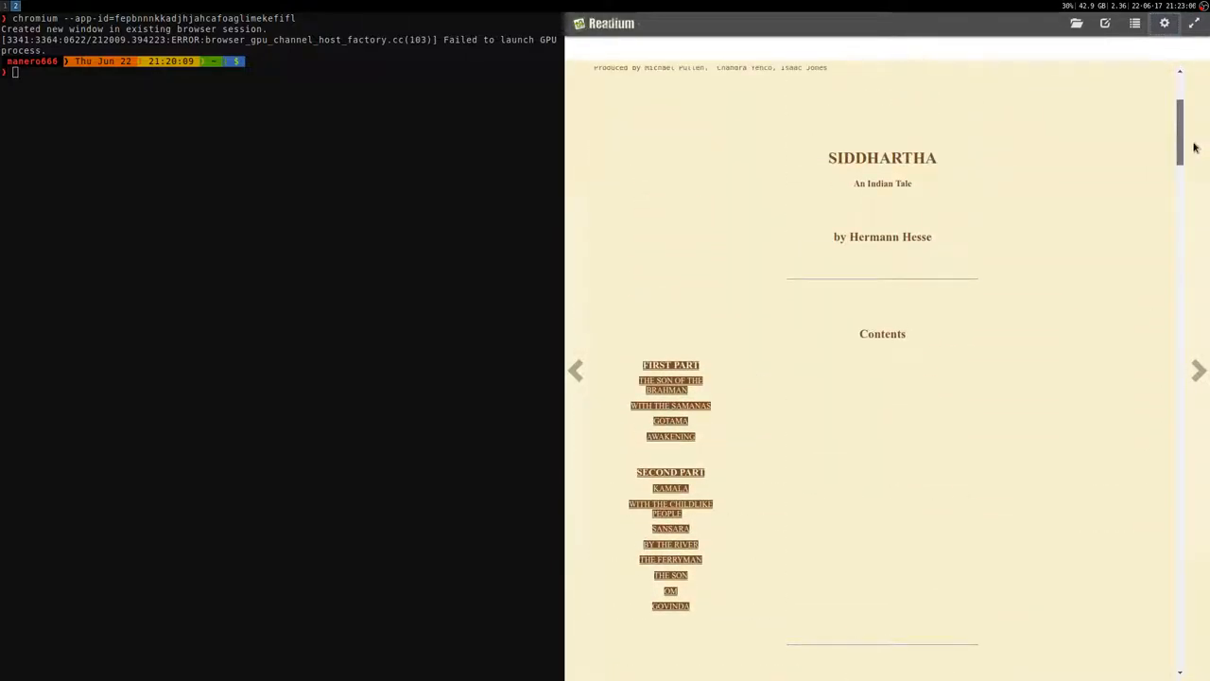
scroll("down", 3)
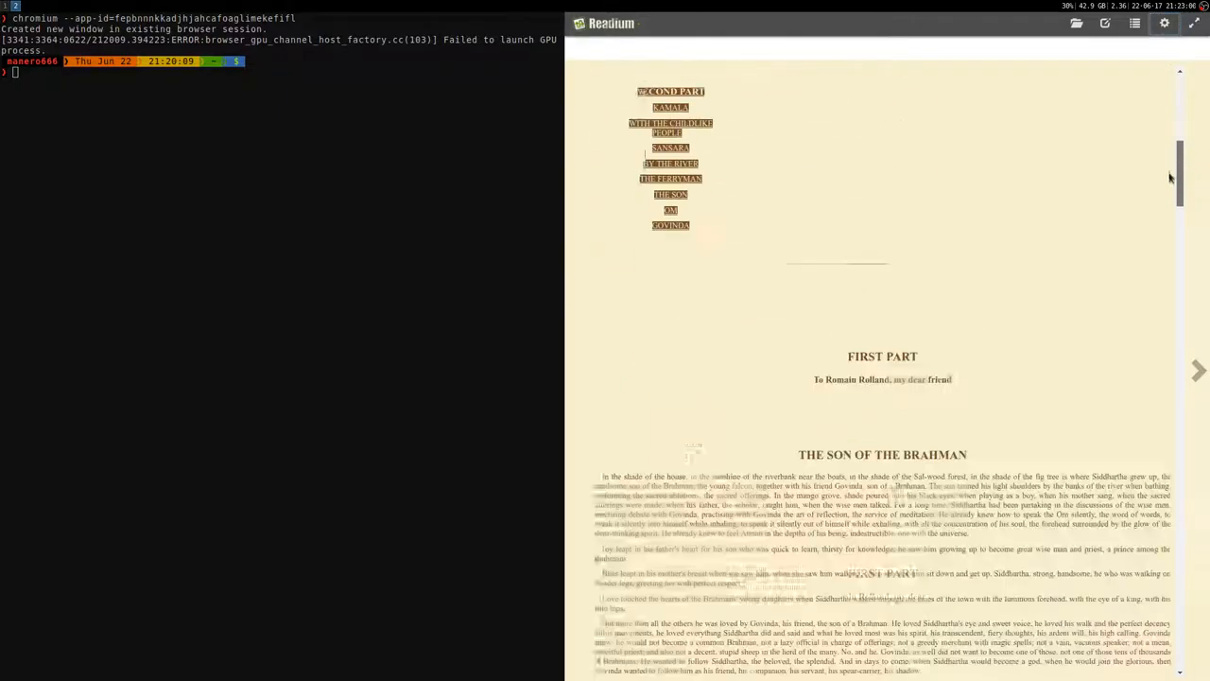
scroll("down", 3)
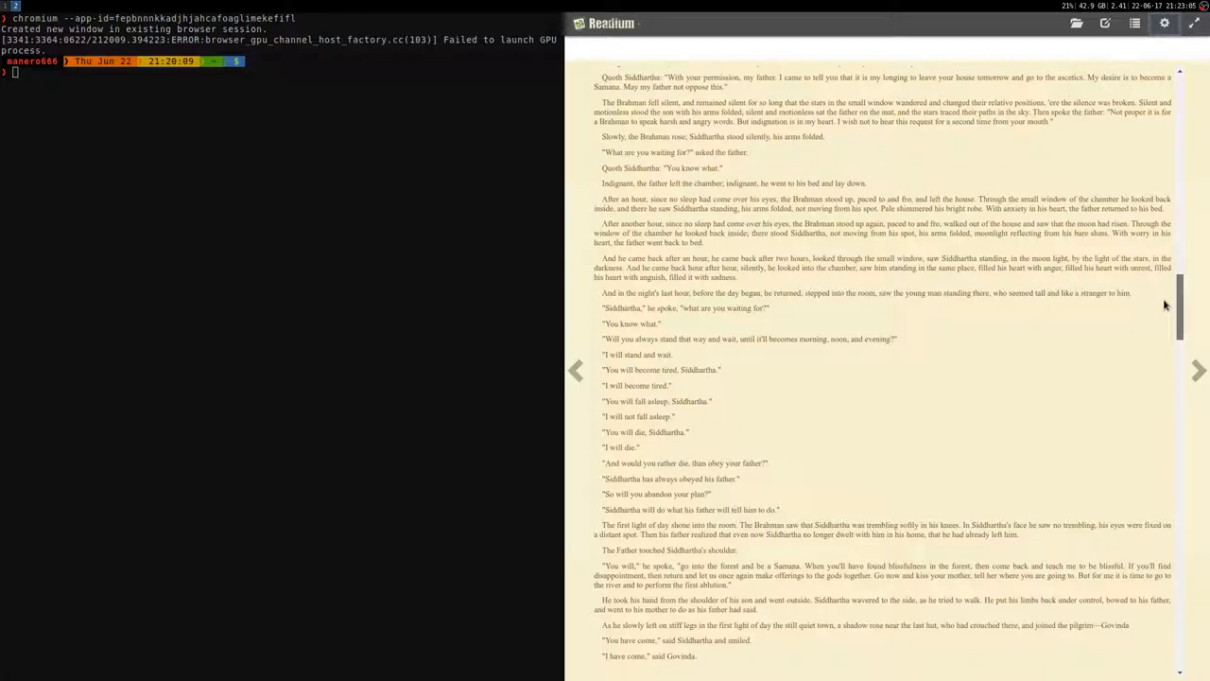
left_click(577, 369)
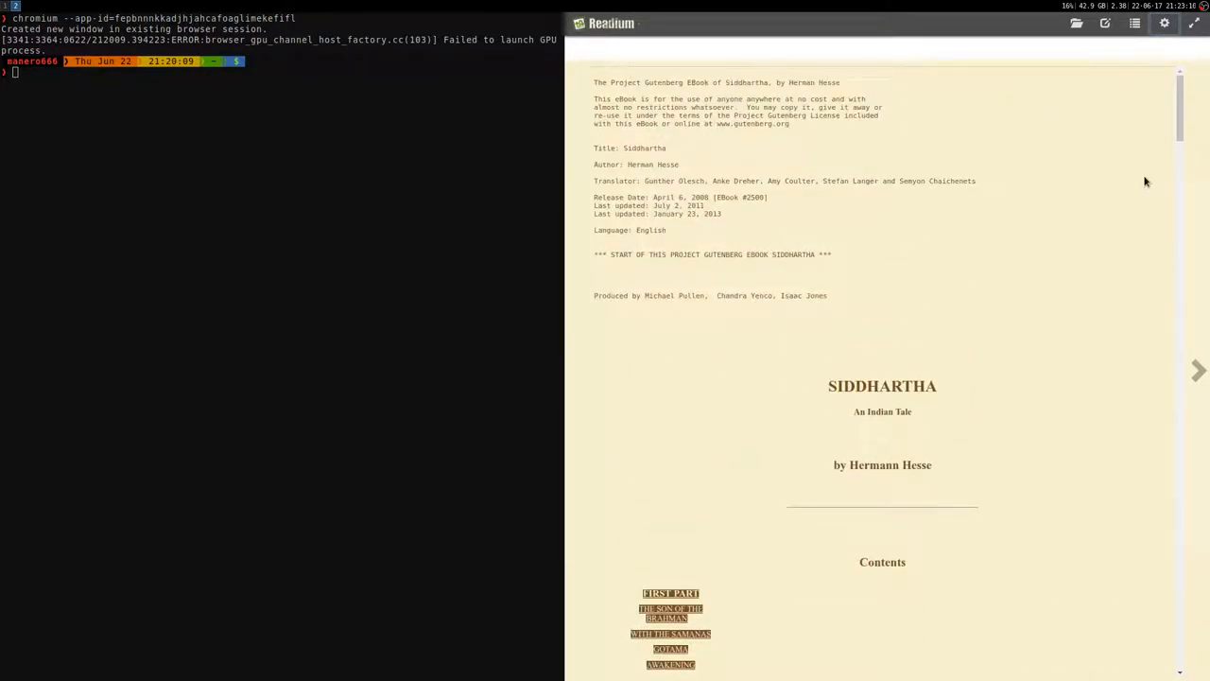